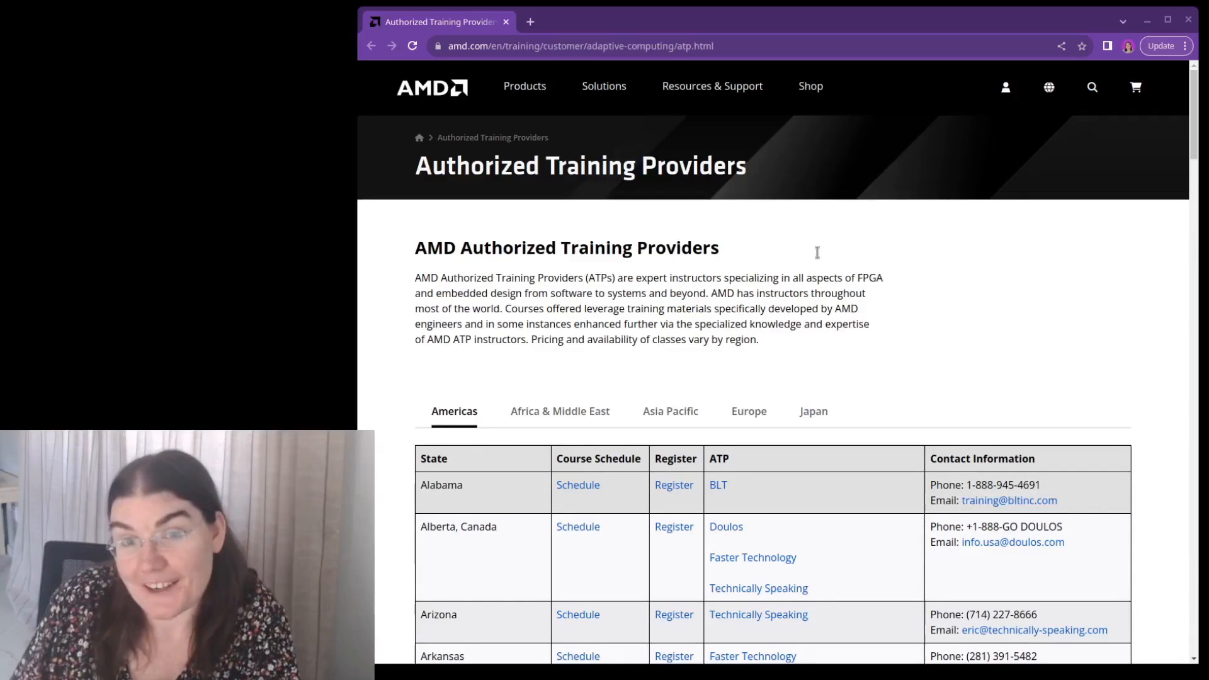
- Scroll the BLT home page to reach the TRAINING menu
{"action": "scroll", "scroll_direction": "down", "scroll_amount": 3}
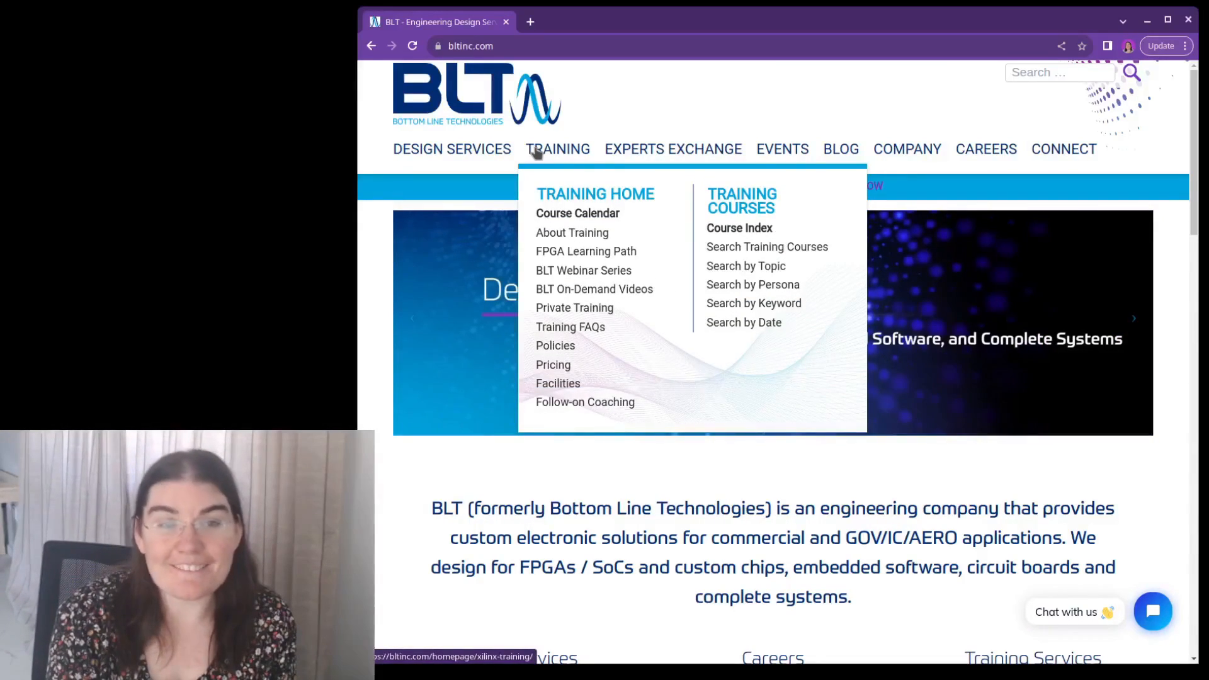
- Open BLT Webinar Series, jump to the webinar list, and highlight 'Understanding Verification for Digital Design'
{"action": "left_click", "coordinate": [584, 270]}
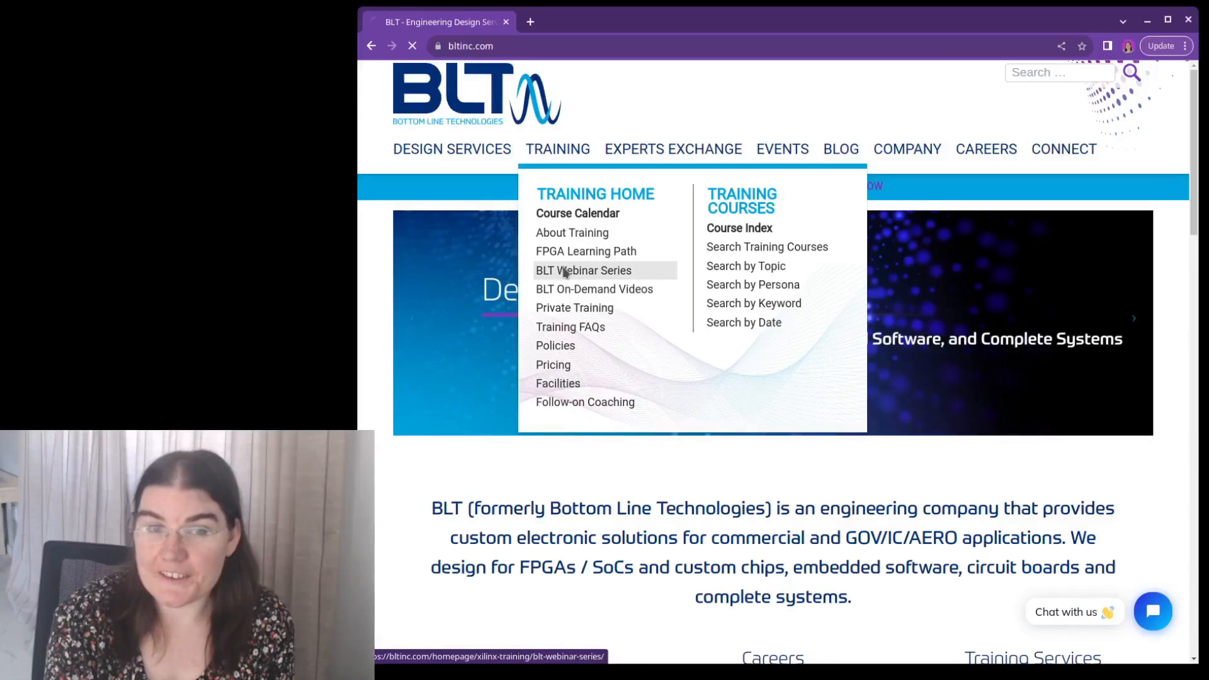
{"action": "left_click", "coordinate": [584, 271]}
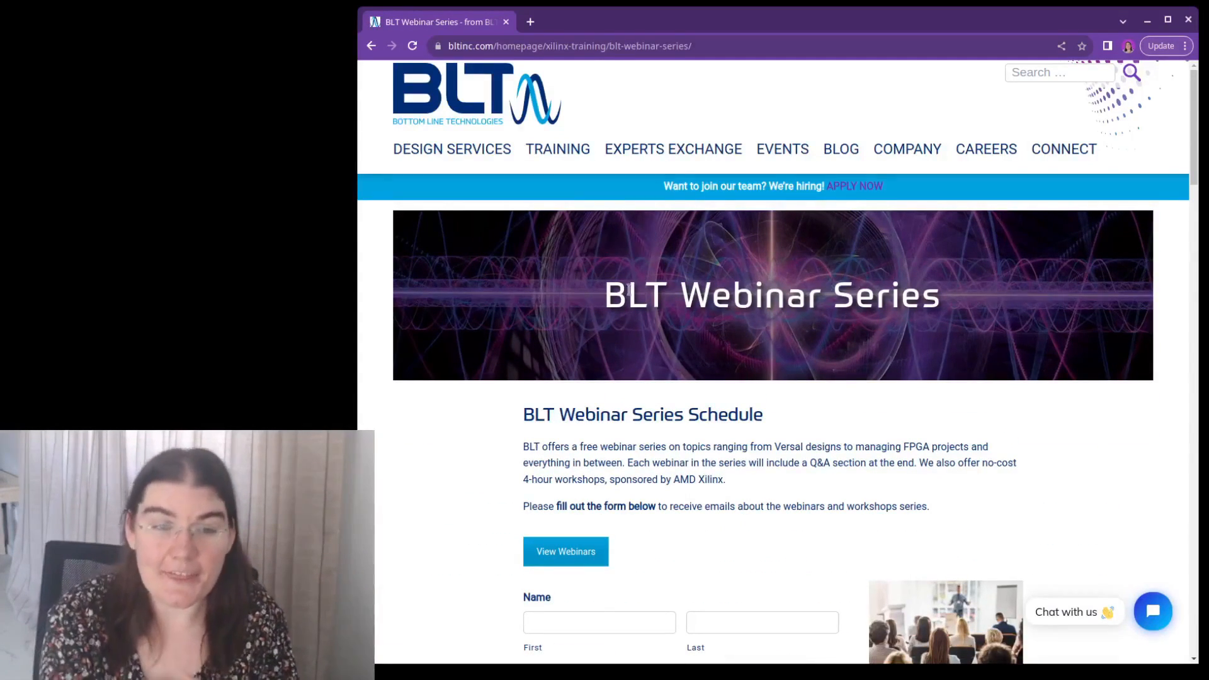
{"action": "left_click", "coordinate": [565, 552]}
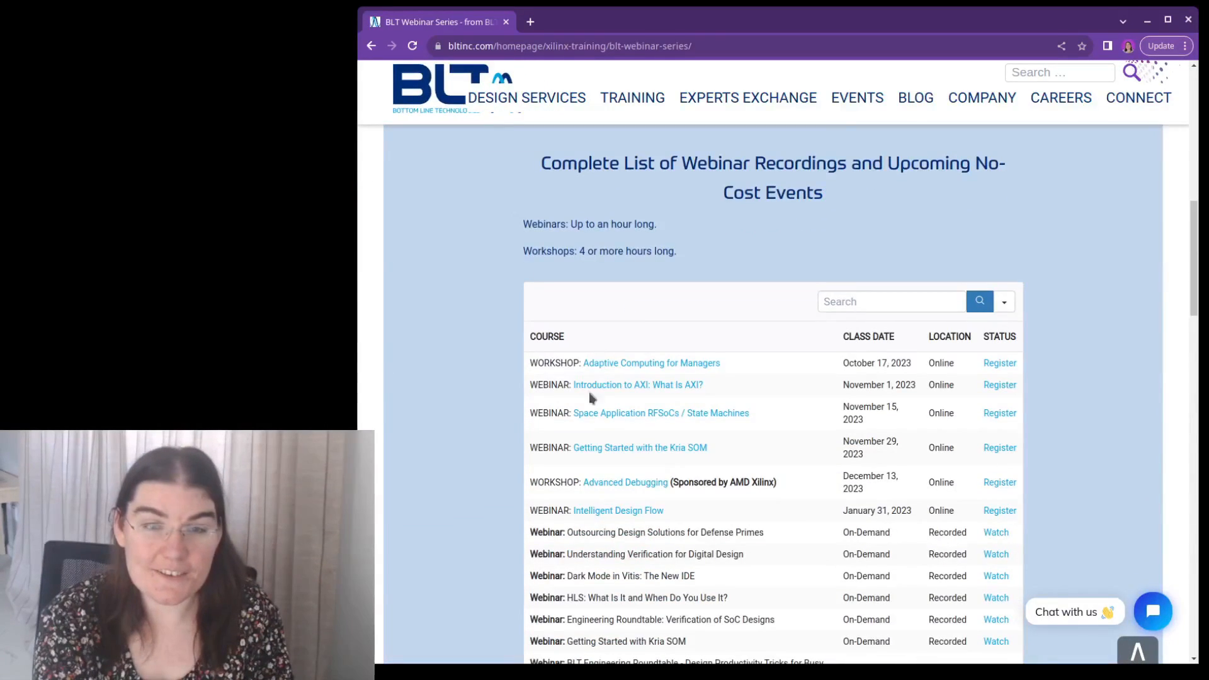
{"action": "scroll", "scroll_direction": "down", "scroll_amount": 3}
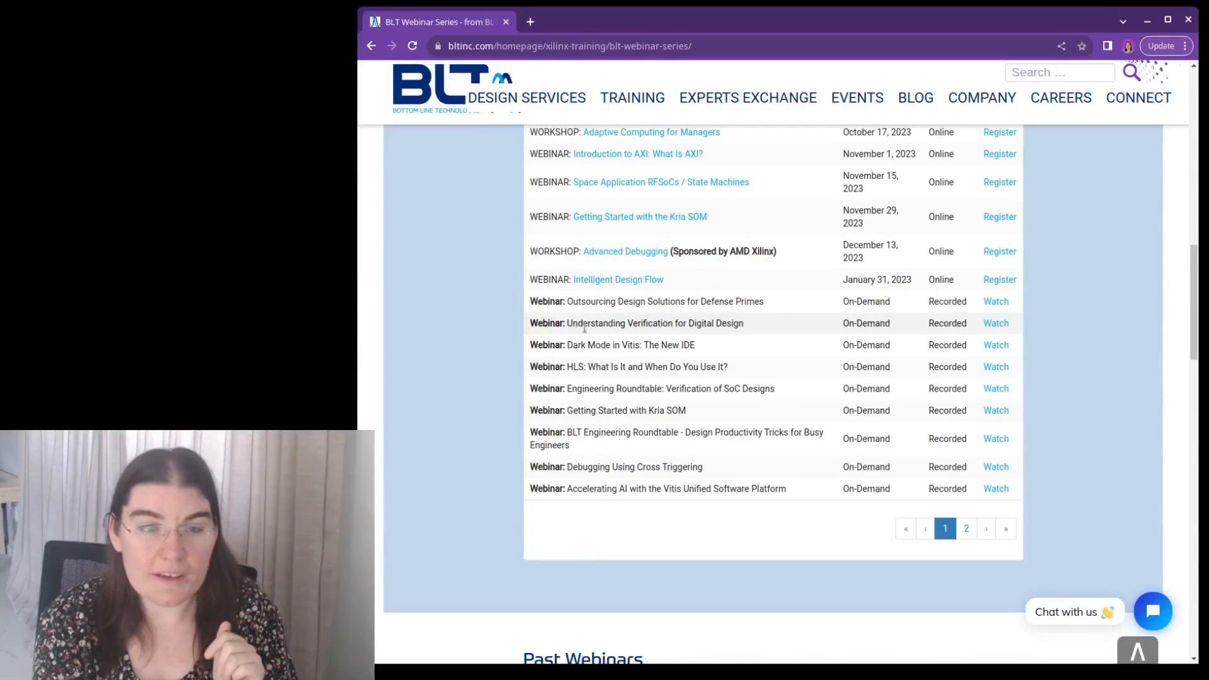
{"action": "left_click_drag", "start_coordinate": [577, 323], "coordinate": [741, 323]}
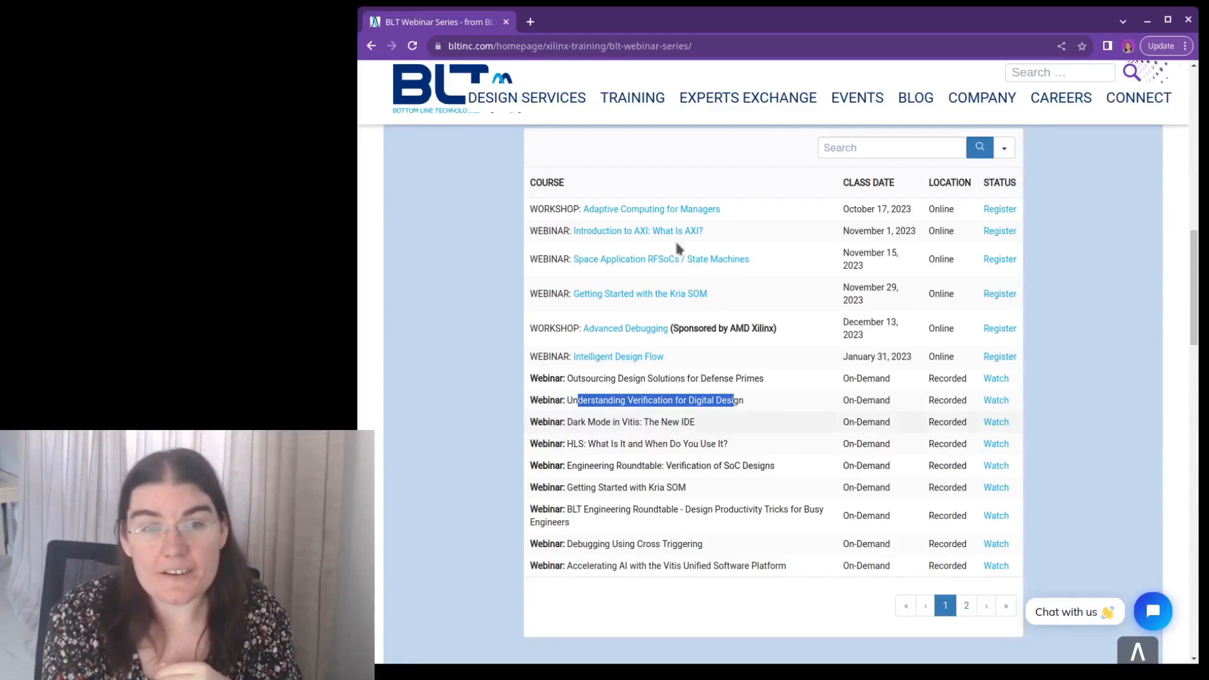
{"action": "mouse_move", "coordinate": [637, 231]}
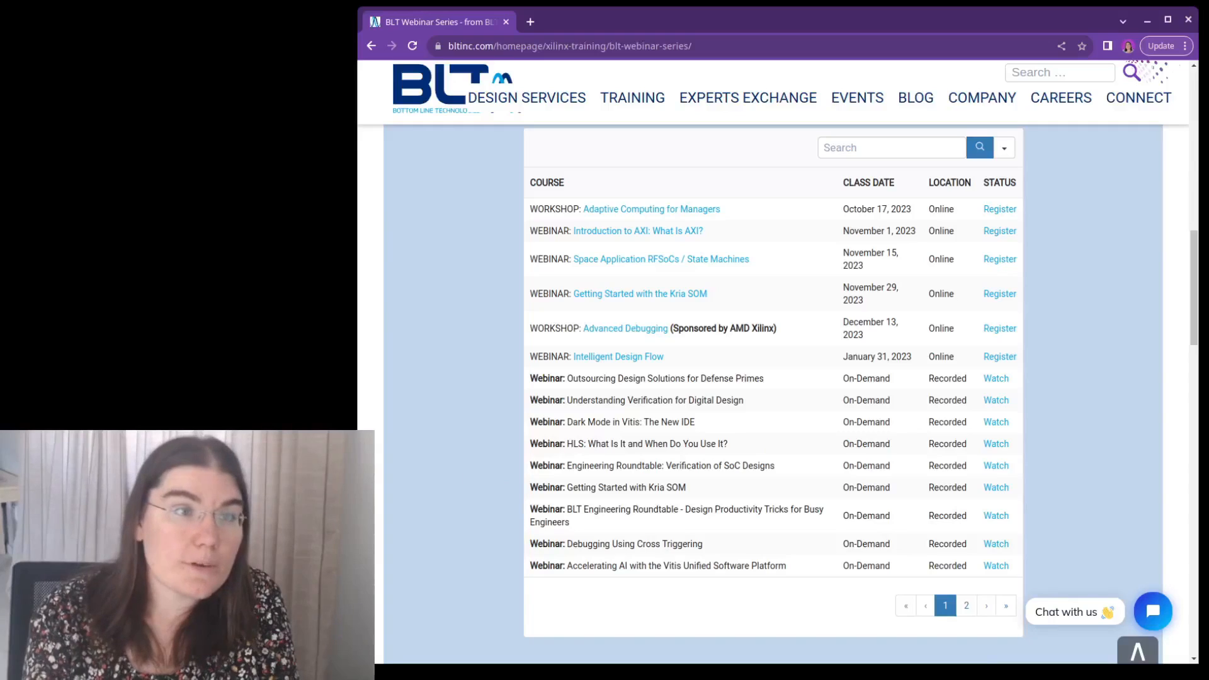
- Return to the AMD provider list, open Doulos, accept cookies, and show Live Webinars
{"action": "left_click", "coordinate": [371, 46]}
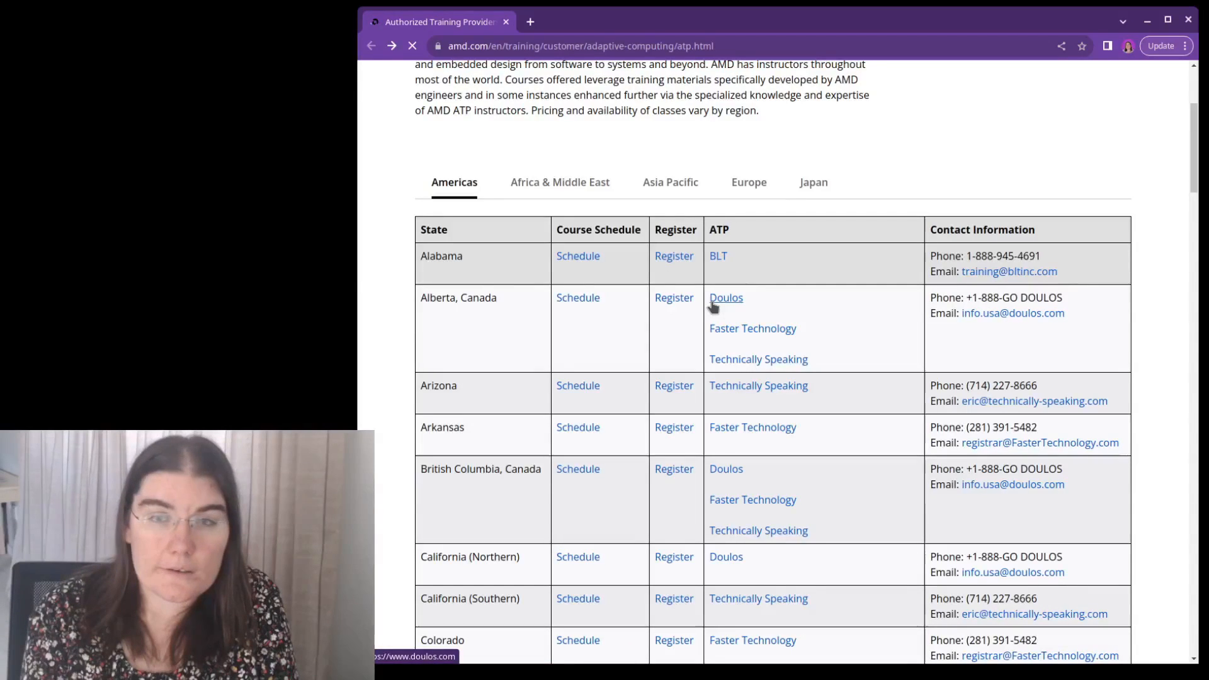
{"action": "left_click", "coordinate": [725, 298]}
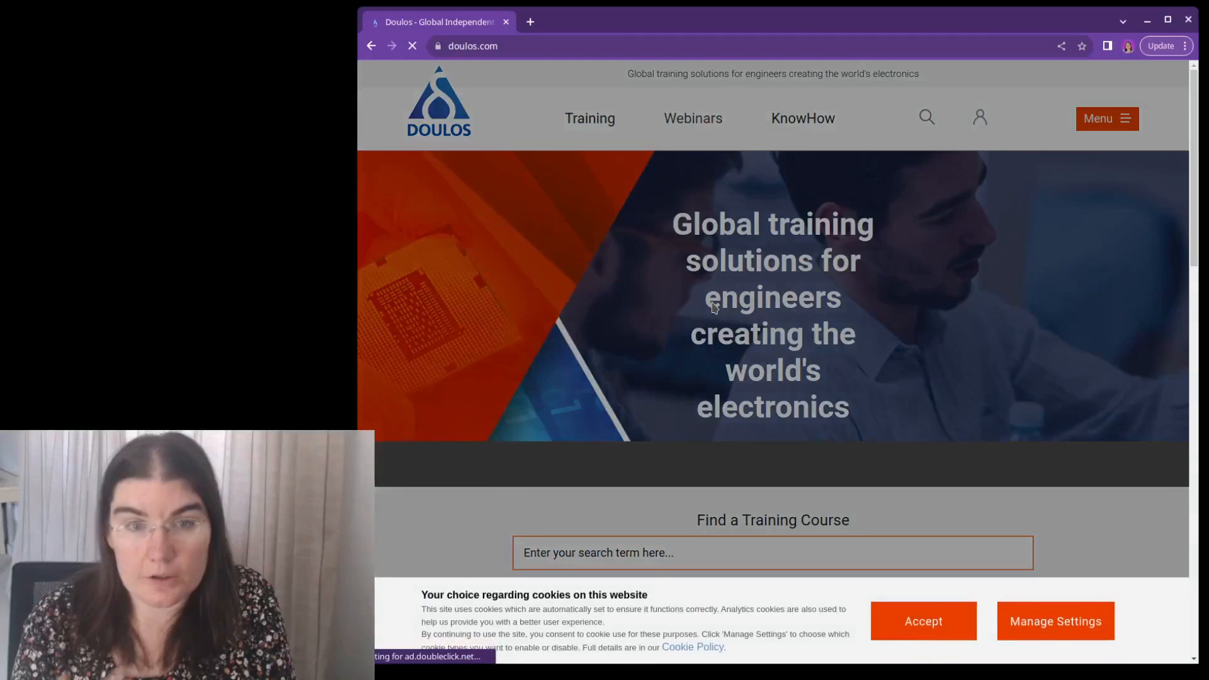
{"action": "left_click", "coordinate": [923, 621]}
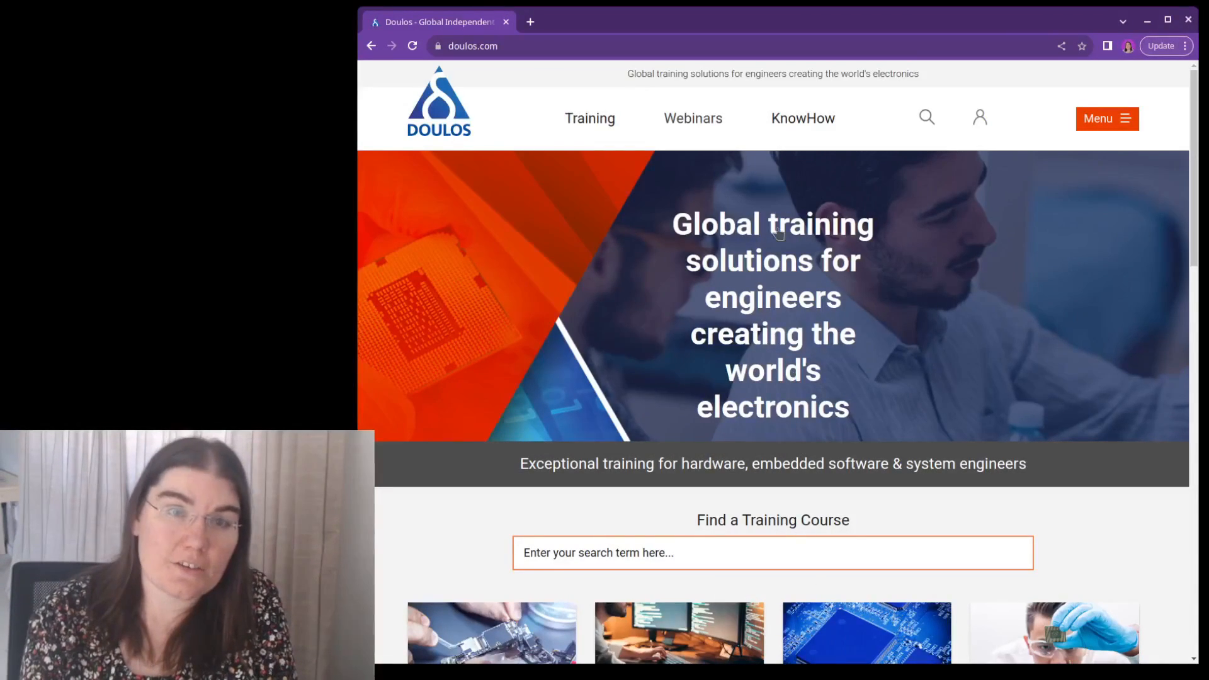
{"action": "left_click", "coordinate": [692, 117]}
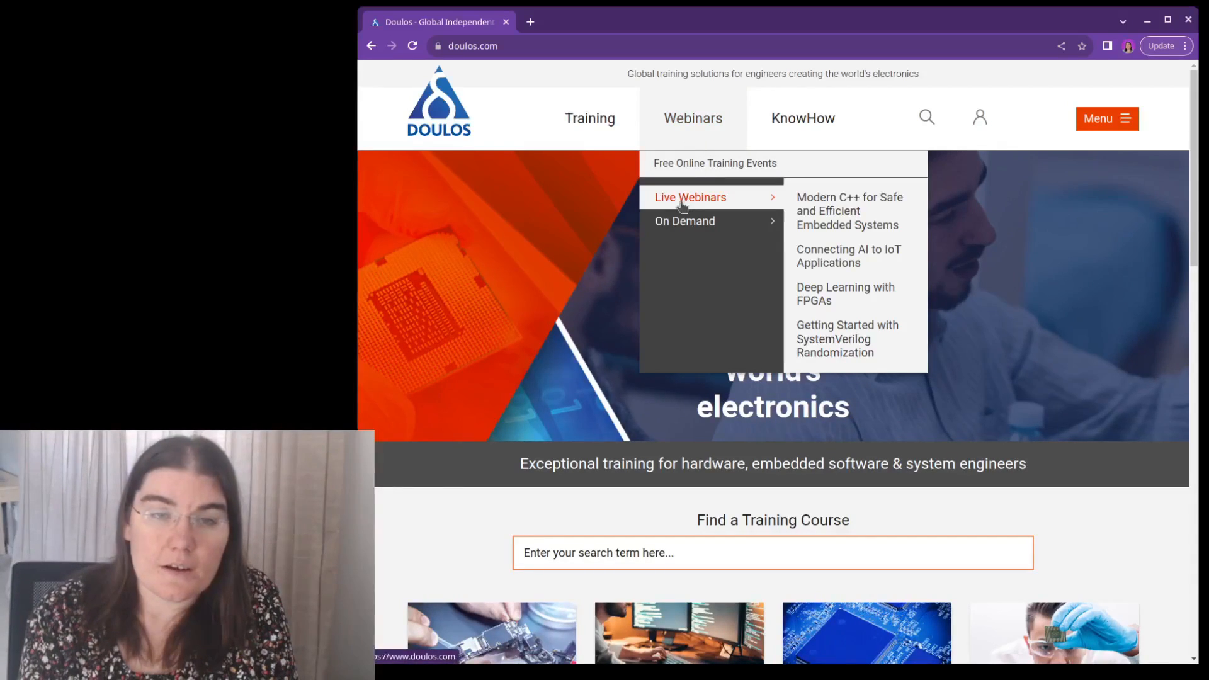
{"action": "left_click", "coordinate": [690, 197]}
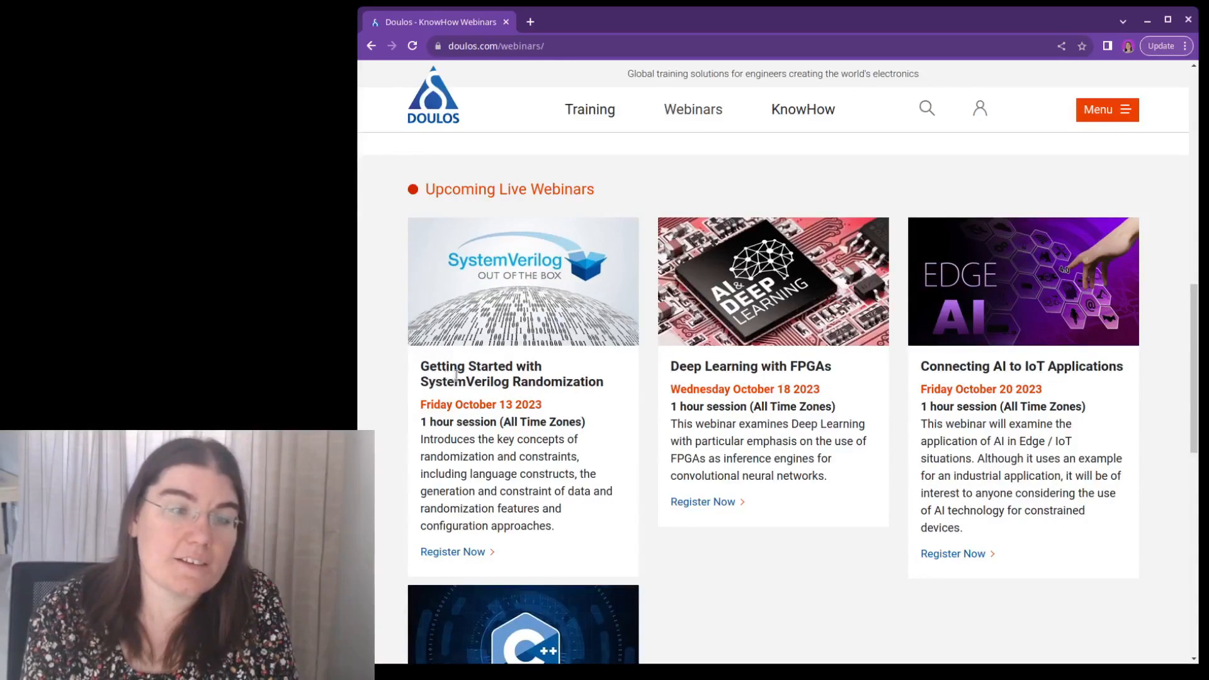
- Show Doulos on-demand webinars and open 'Common Mistakes in SystemVerilog'
{"action": "scroll", "scroll_direction": "down", "scroll_amount": 3}
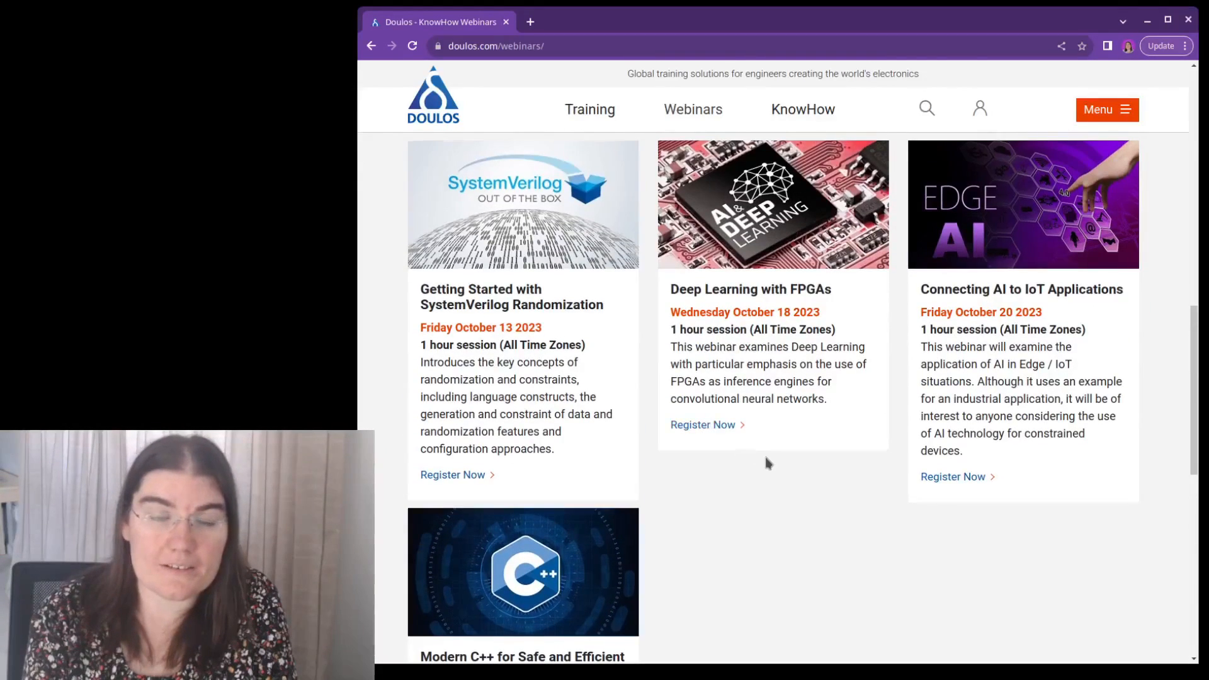
{"action": "scroll", "scroll_direction": "up", "scroll_amount": 3}
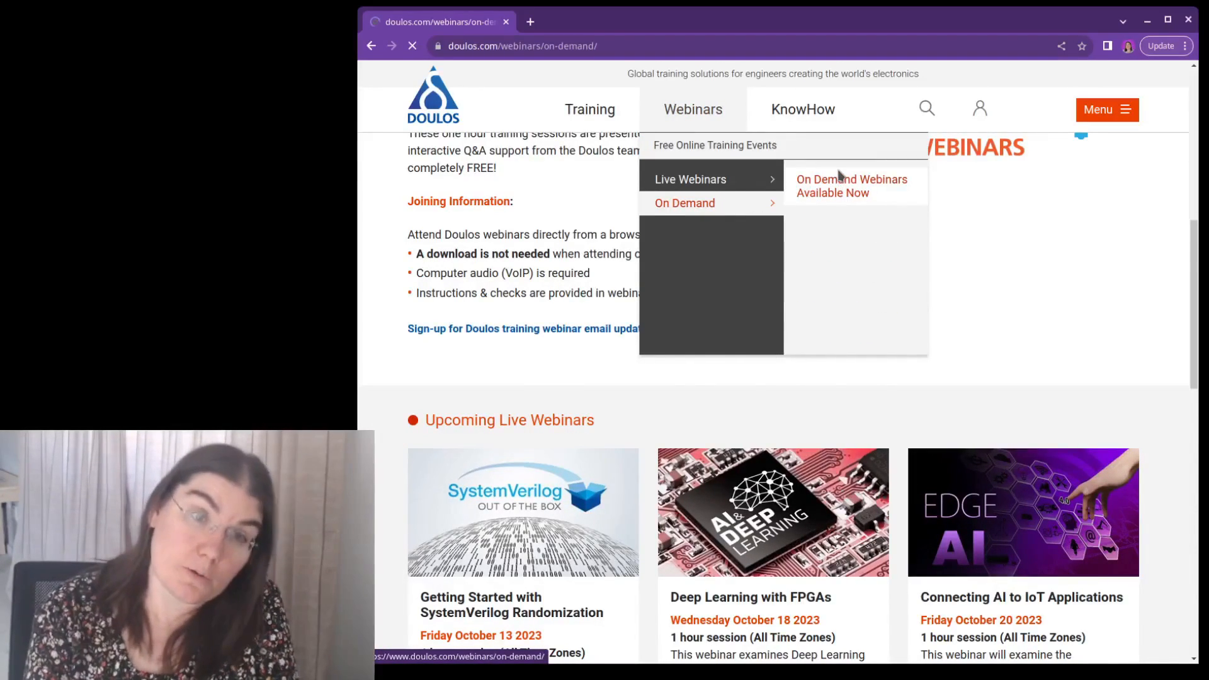
{"action": "left_click", "coordinate": [852, 186]}
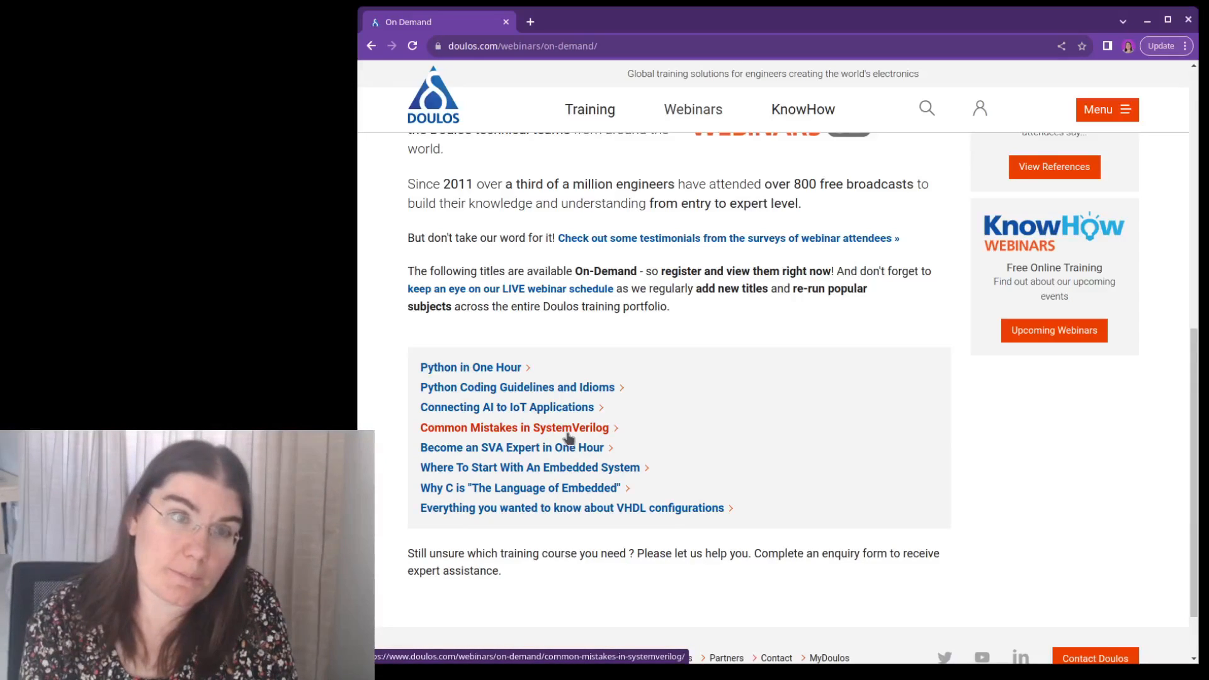
{"action": "left_click", "coordinate": [514, 429]}
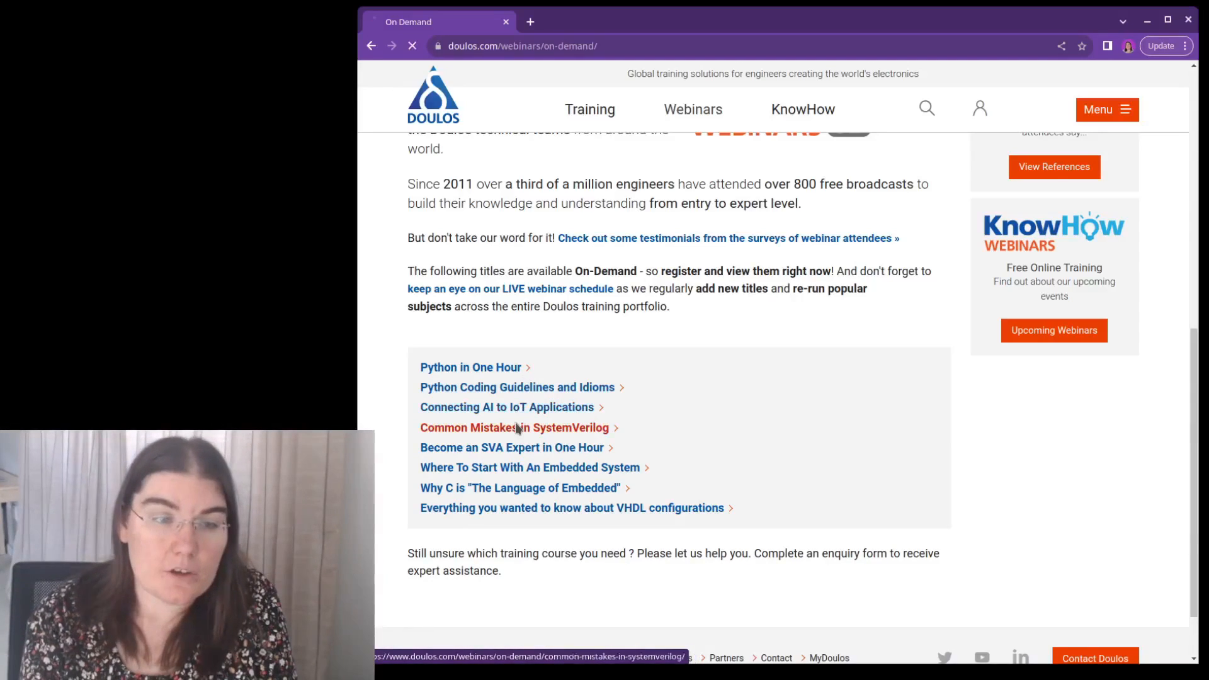
{"action": "left_click", "coordinate": [513, 427]}
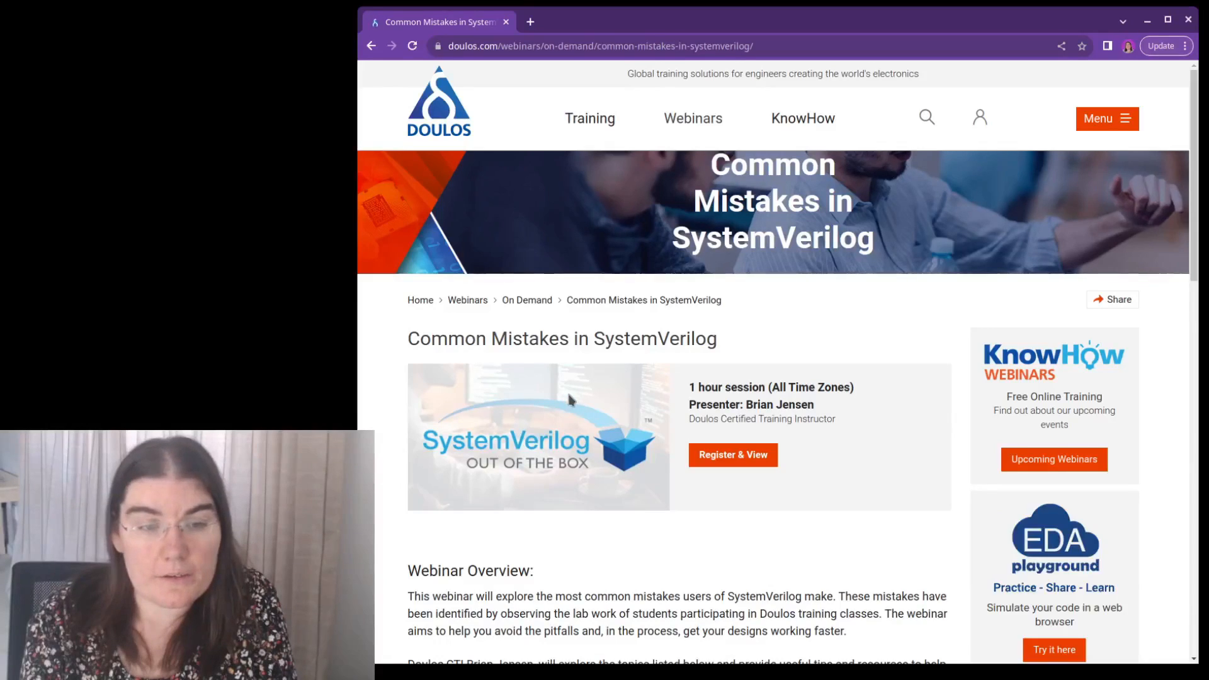
{"action": "scroll", "scroll_direction": "down", "scroll_amount": 3}
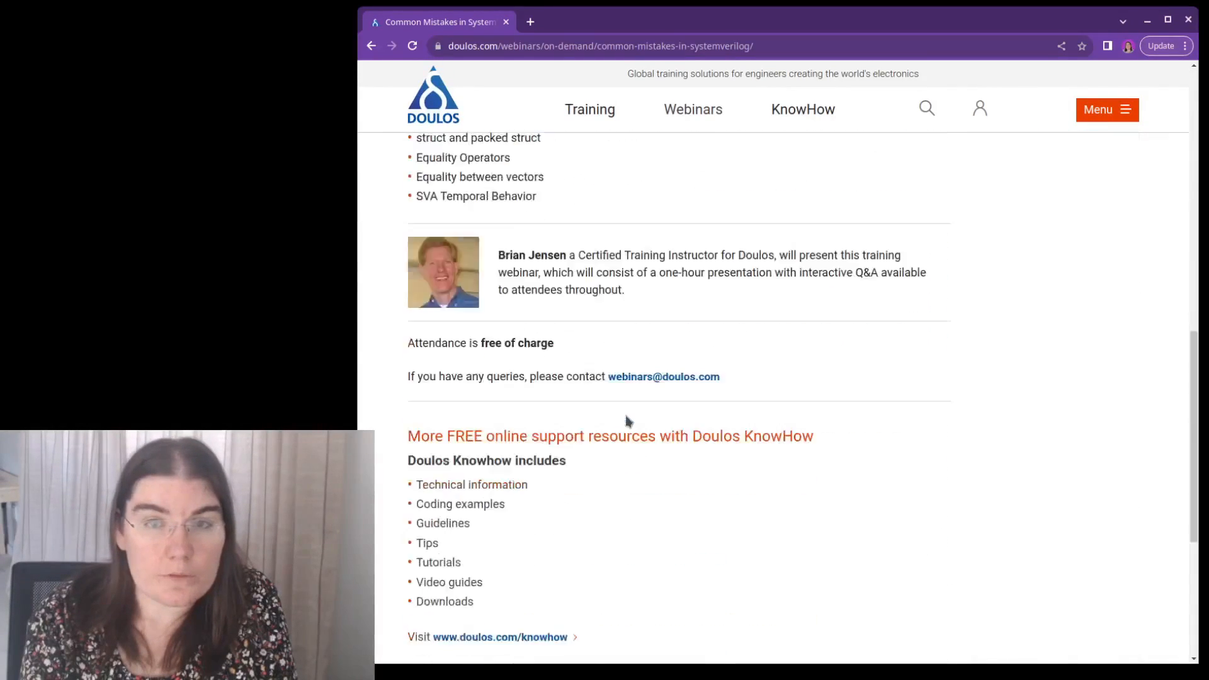
{"action": "scroll", "scroll_direction": "up", "scroll_amount": 3}
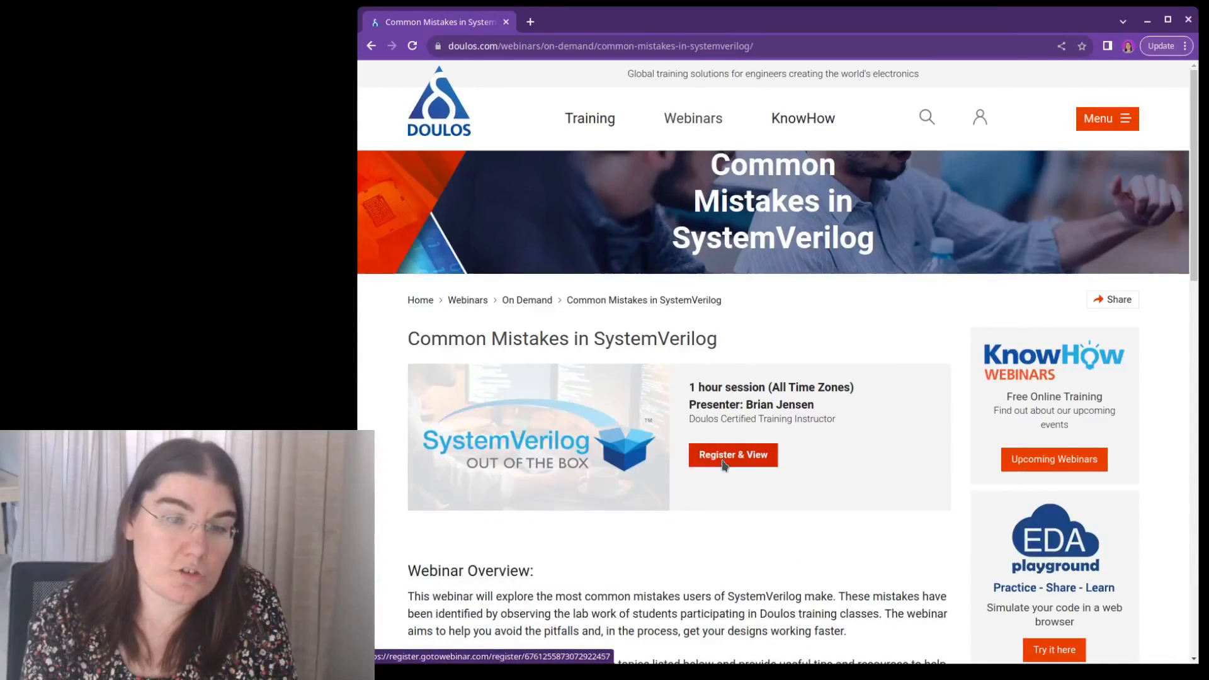
- Open the GoToWebinar registration form for Common Mistakes in SystemVerilog
{"action": "left_click", "coordinate": [732, 455]}
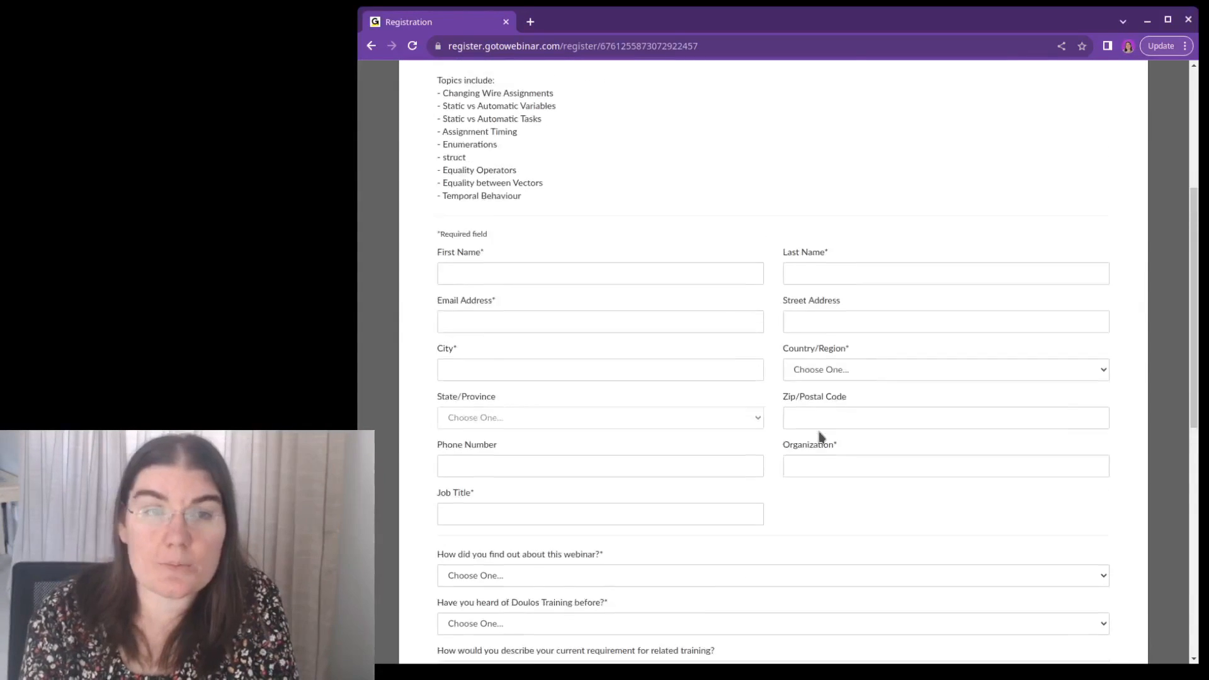
{"action": "scroll", "scroll_direction": "up", "scroll_amount": 3}
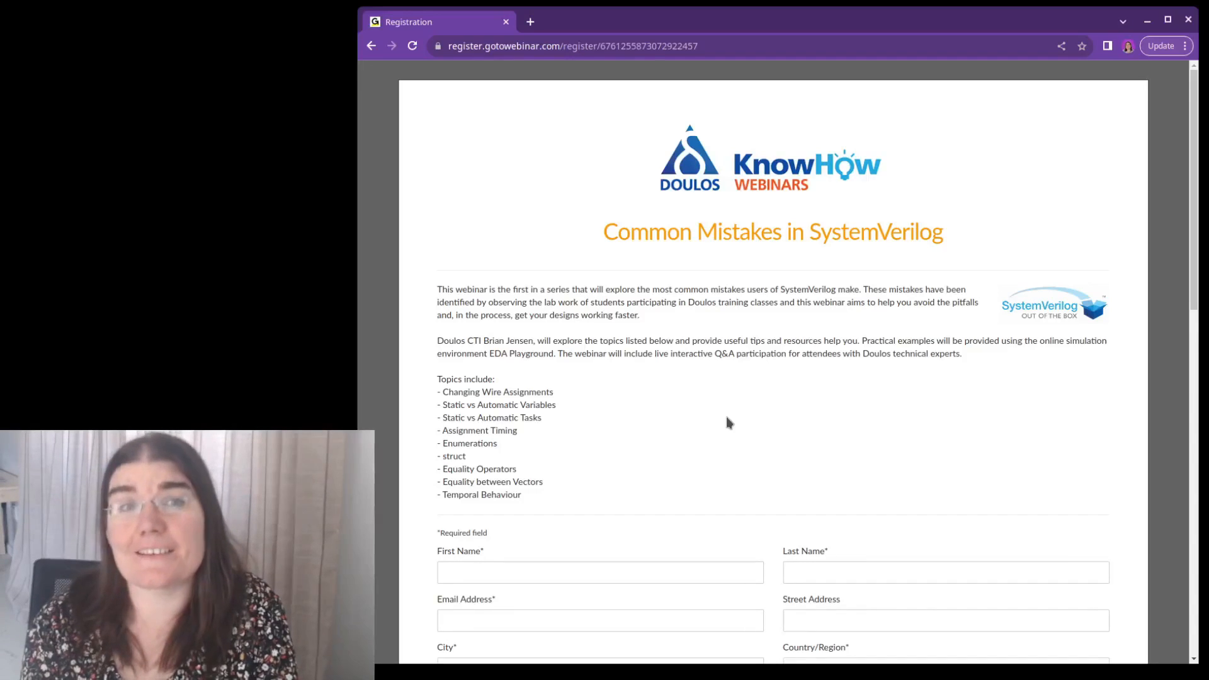
{"action": "mouse_move", "coordinate": [694, 395]}
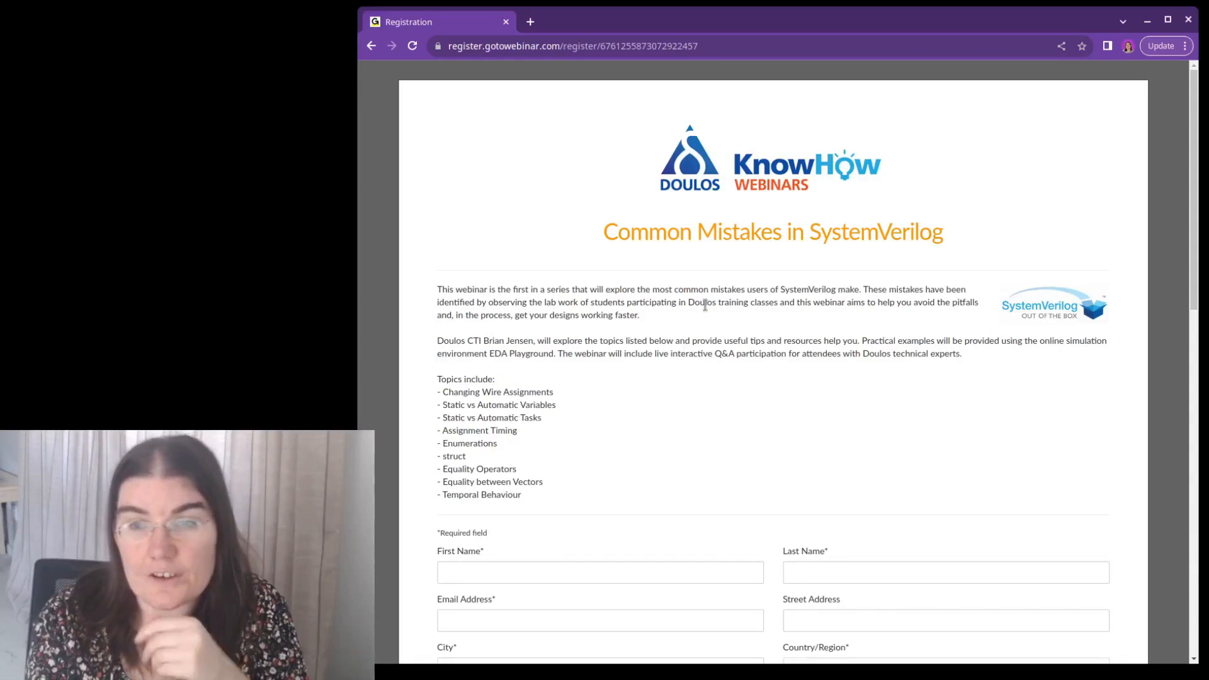
{"action": "mouse_move", "coordinate": [1093, 410]}
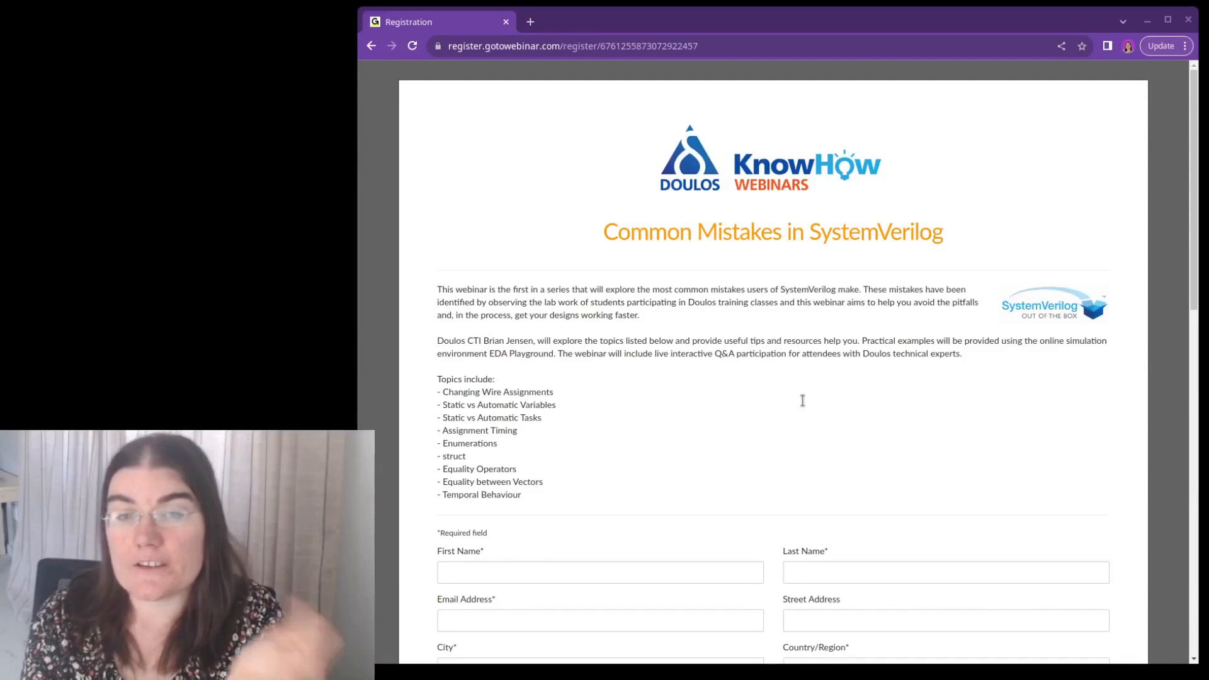
{"action": "mouse_move", "coordinate": [815, 368]}
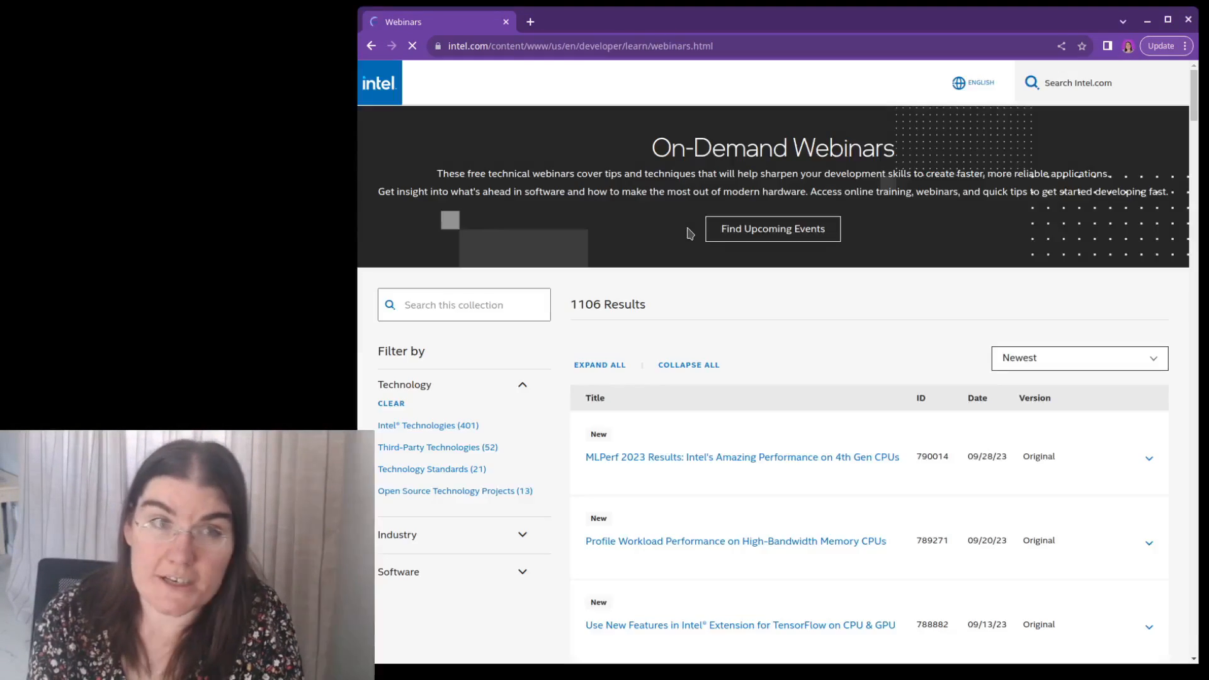
{"action": "scroll", "scroll_direction": "down", "scroll_amount": 3}
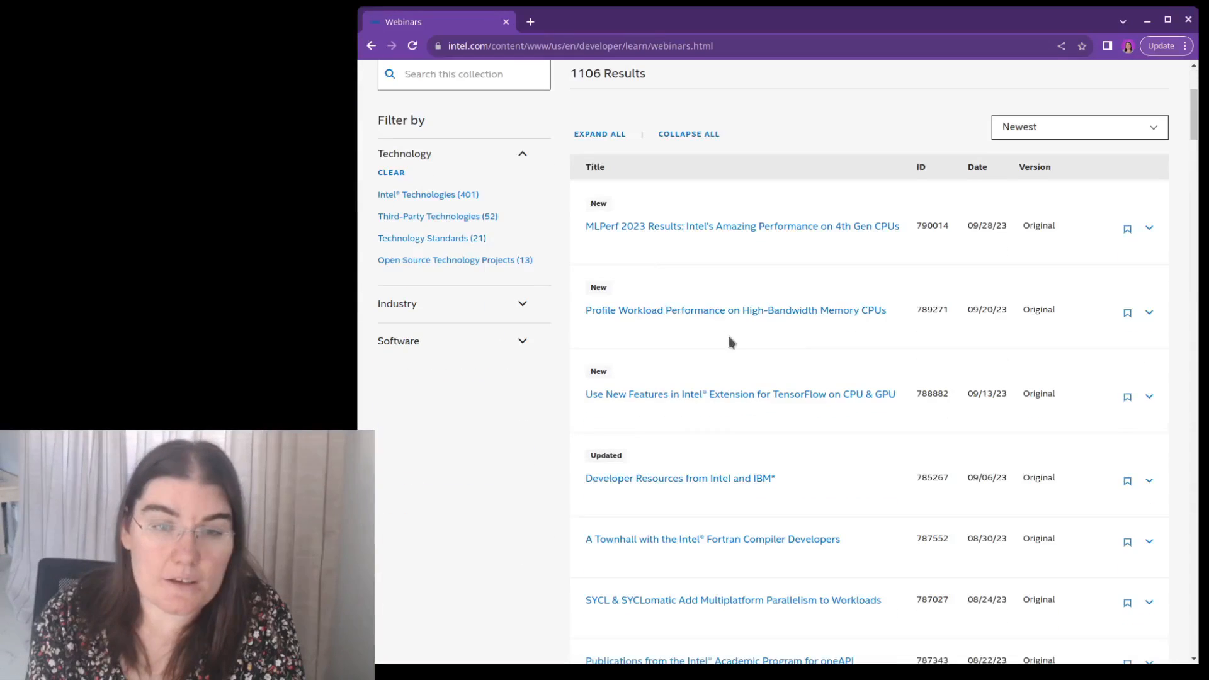
{"action": "mouse_move", "coordinate": [803, 330]}
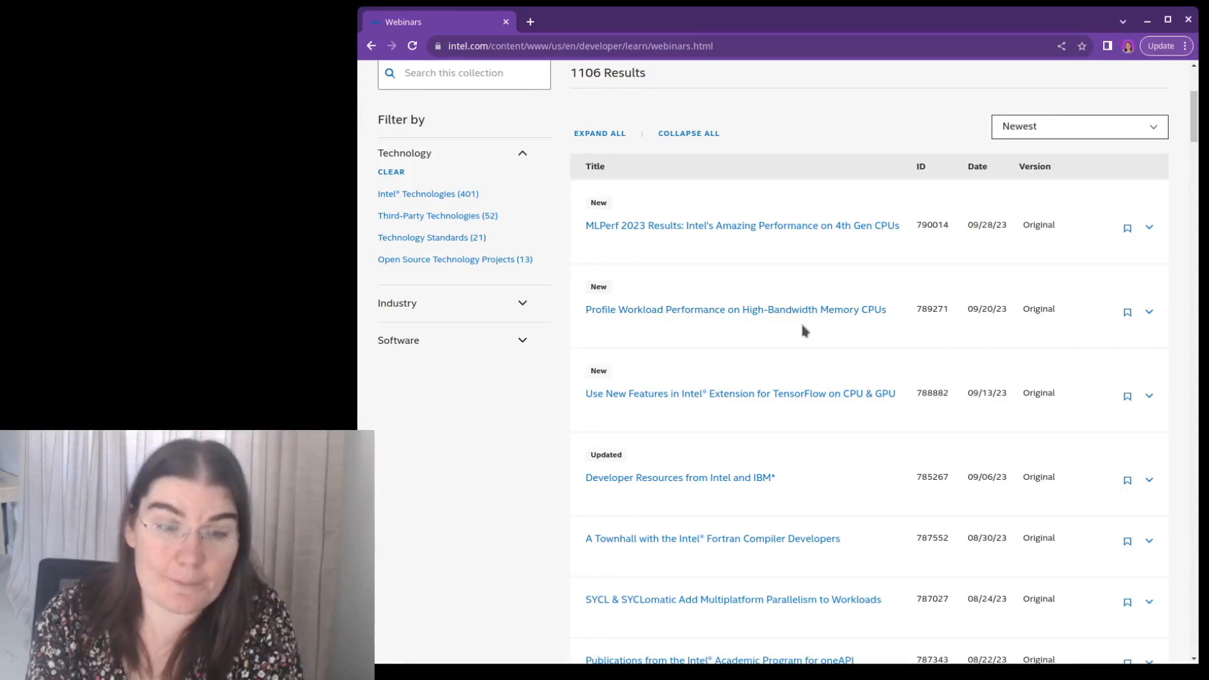
{"action": "scroll", "scroll_direction": "down", "scroll_amount": 3}
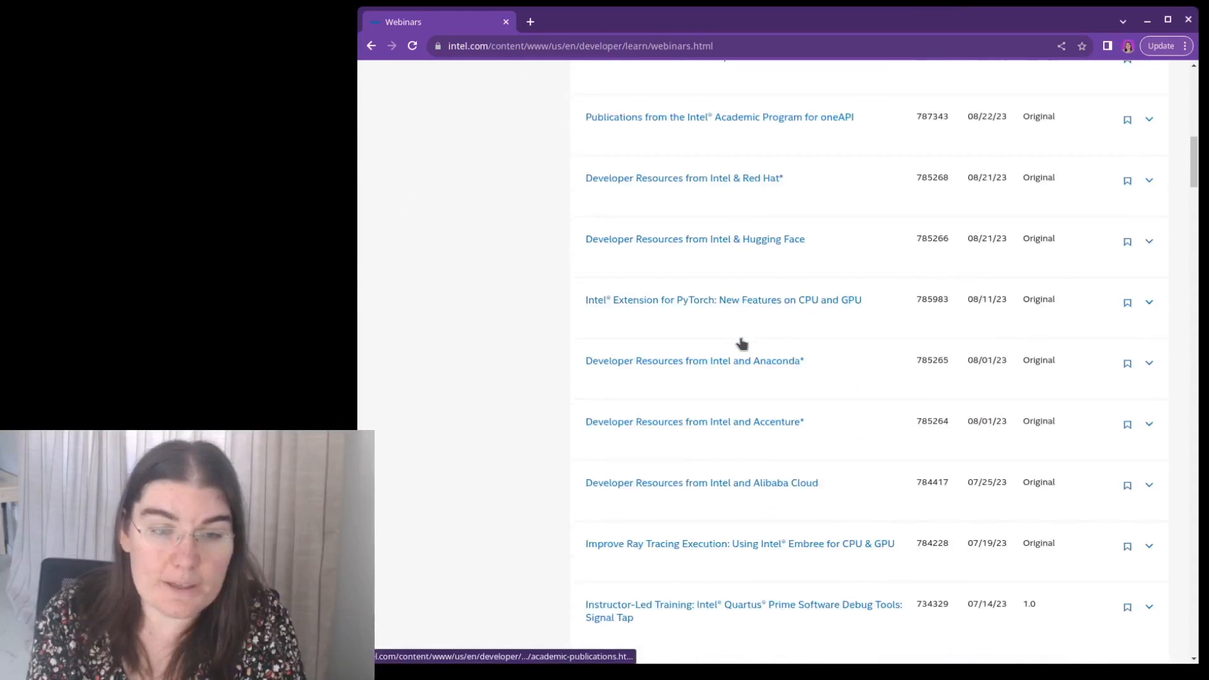
{"action": "scroll", "scroll_direction": "down", "scroll_amount": 3}
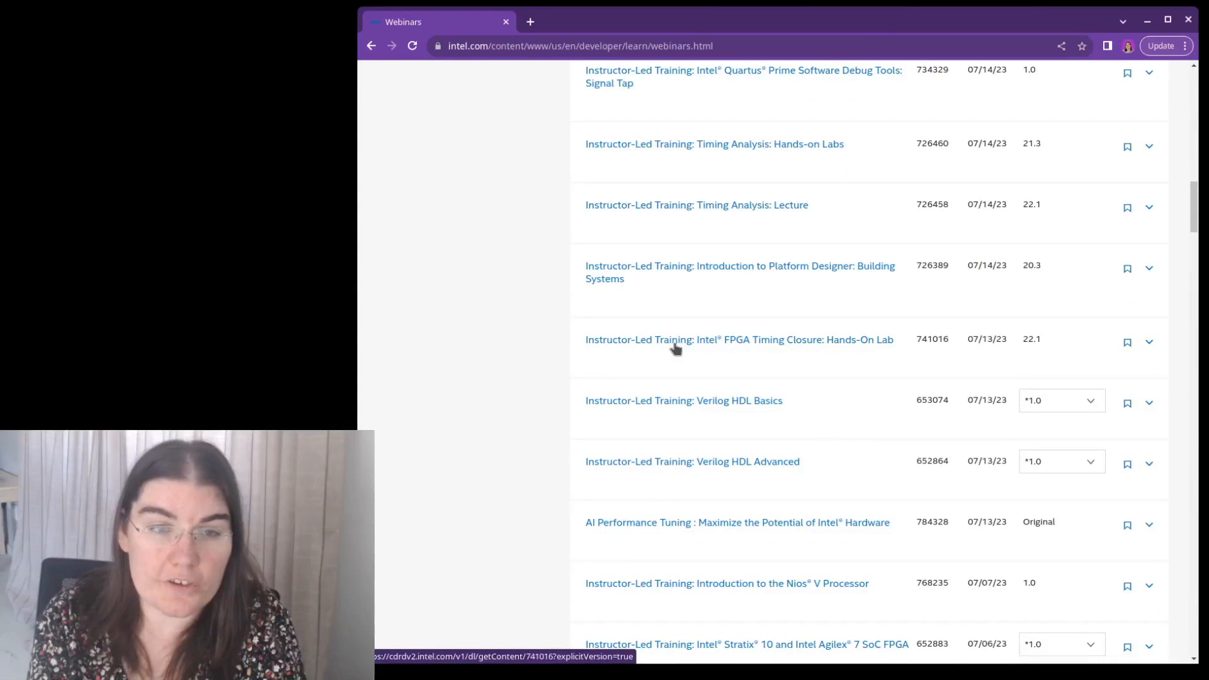
{"action": "mouse_move", "coordinate": [745, 346]}
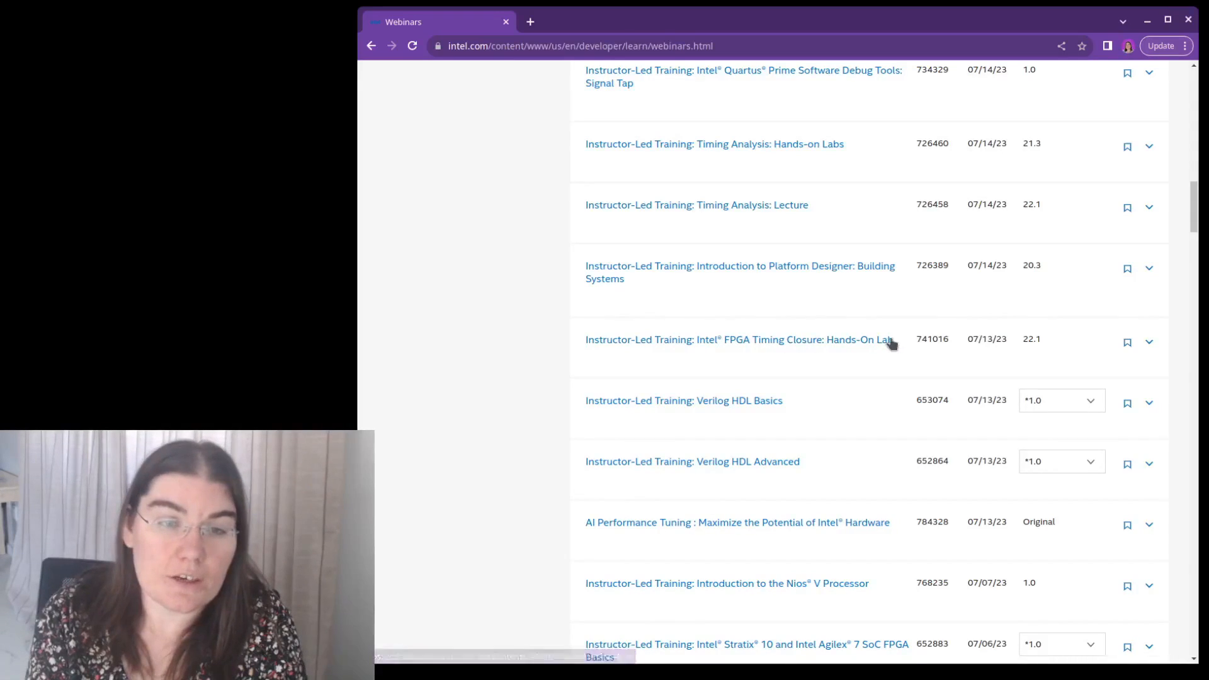
{"action": "mouse_move", "coordinate": [733, 454]}
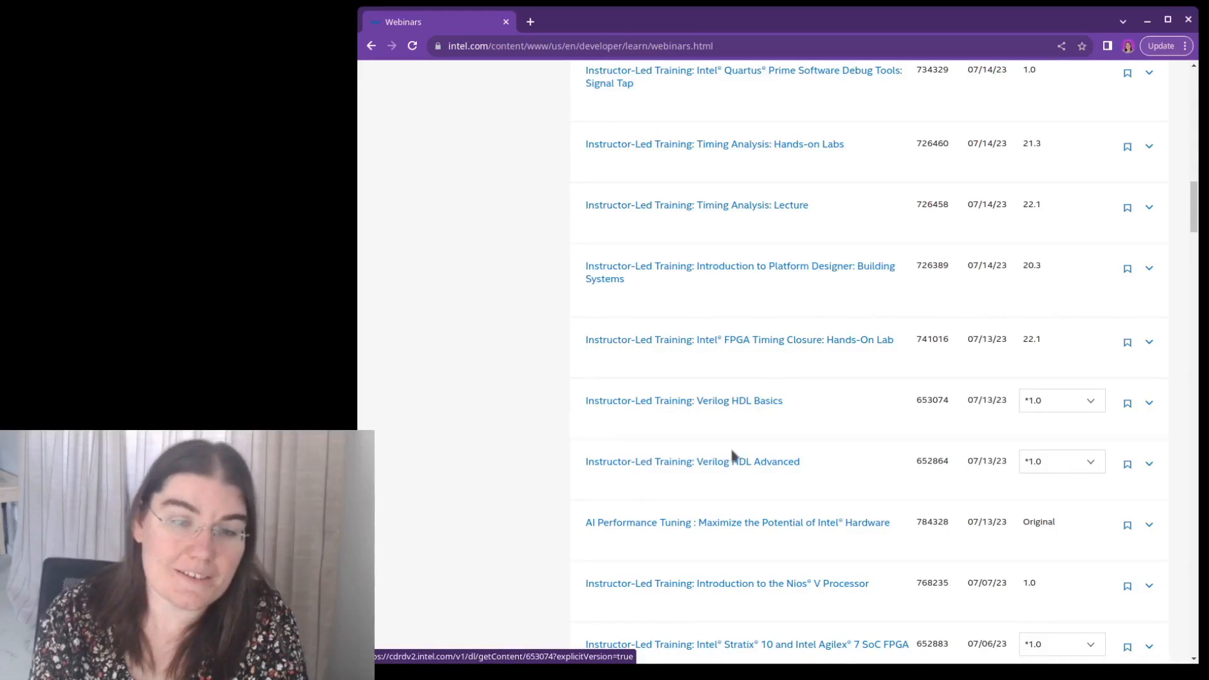
{"action": "scroll", "scroll_direction": "down", "scroll_amount": 3}
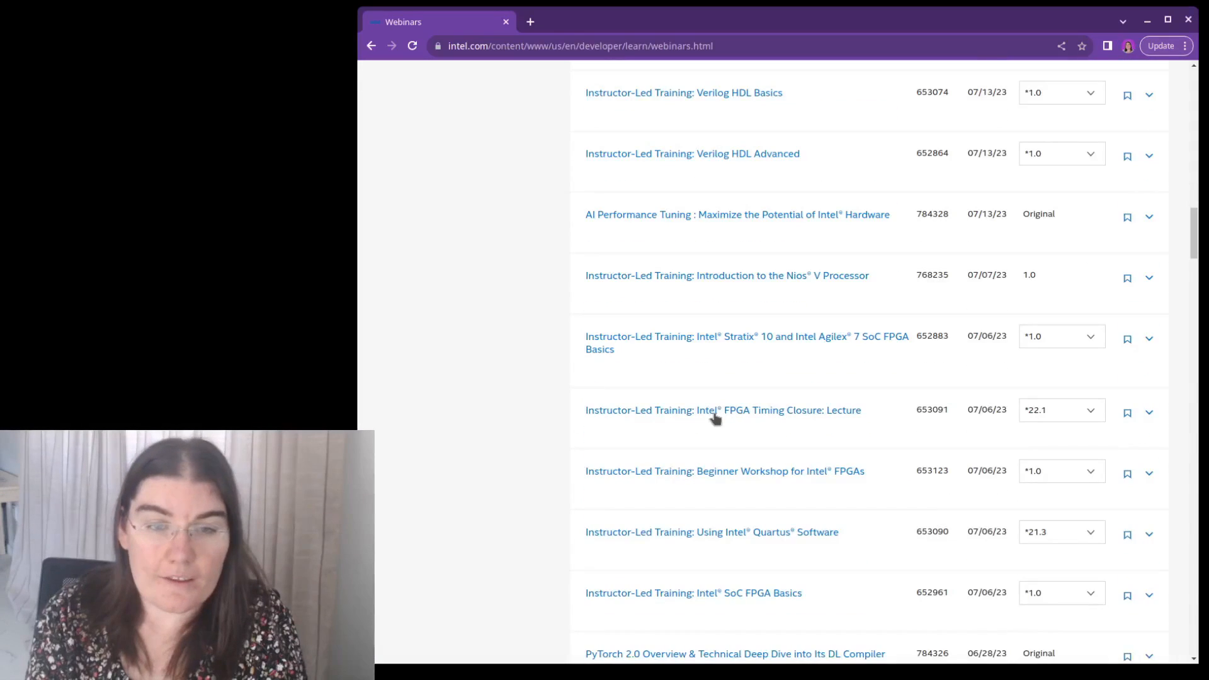
{"action": "scroll", "scroll_direction": "down", "scroll_amount": 3}
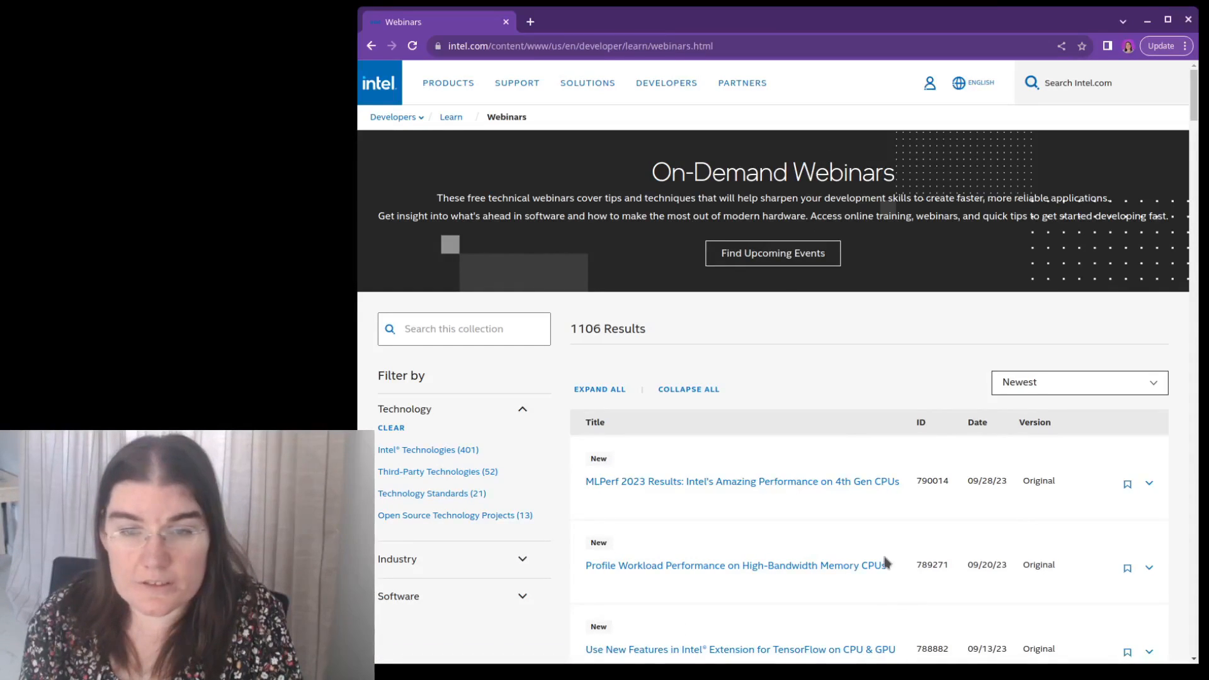
- List Intel's upcoming developer events and register for the Verilog HDL Advanced session
{"action": "left_click", "coordinate": [772, 253]}
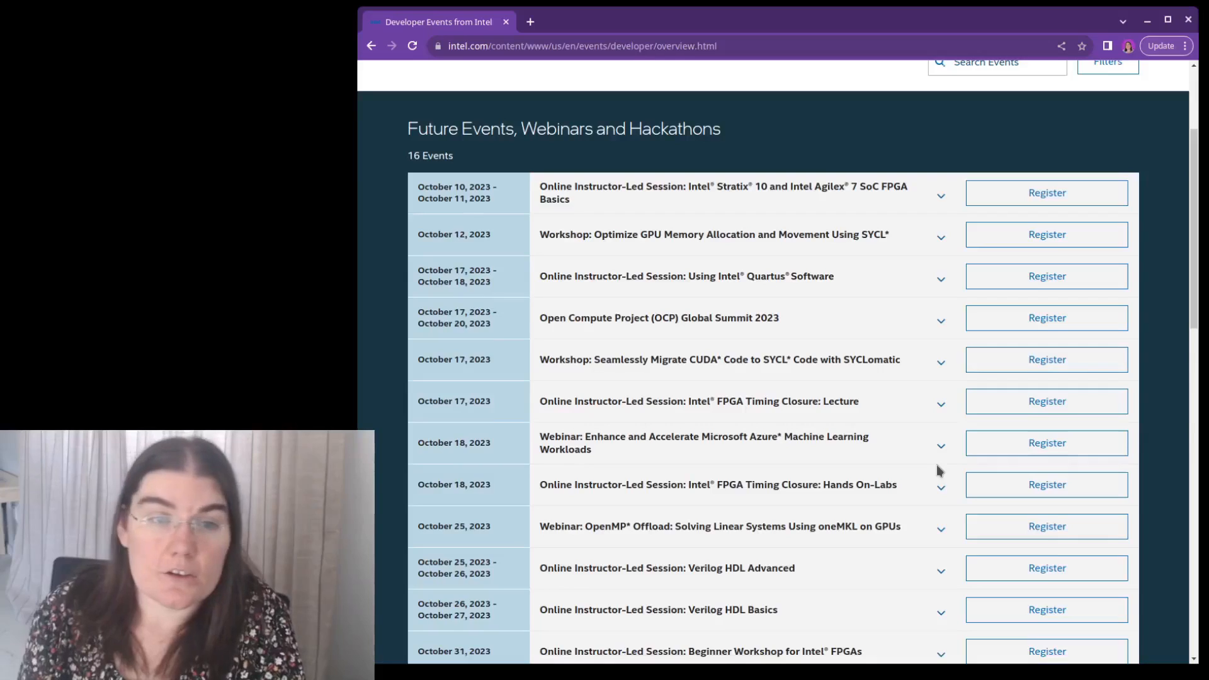
{"action": "mouse_move", "coordinate": [698, 401]}
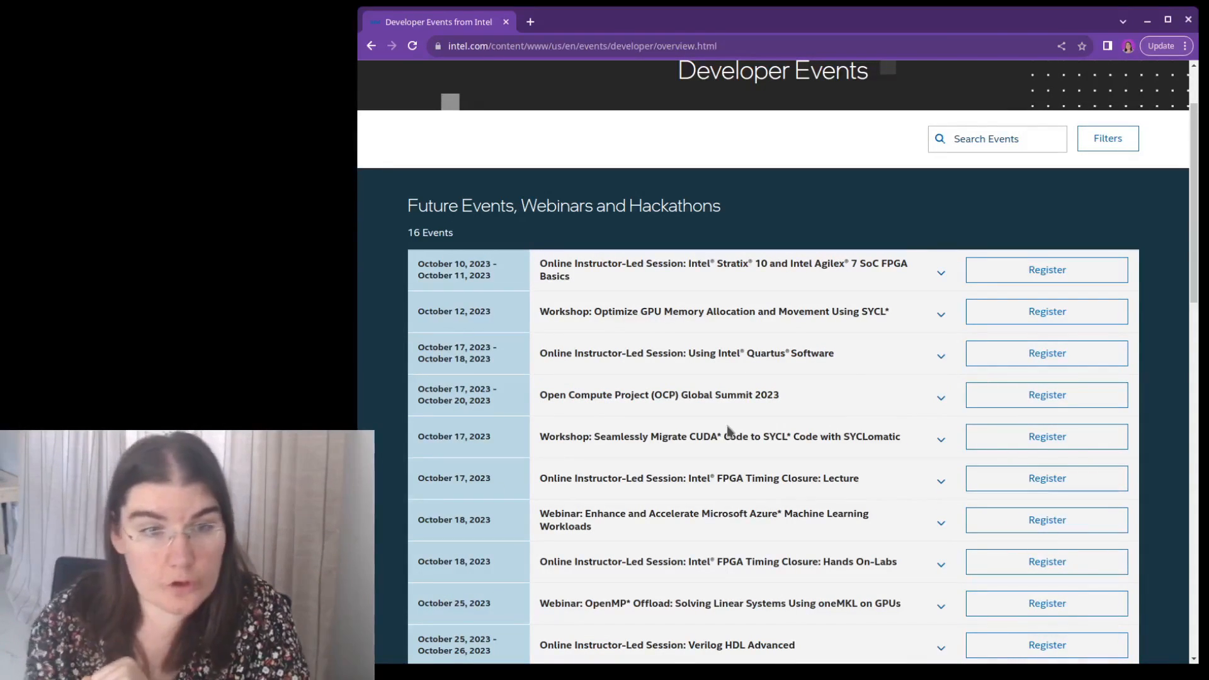
{"action": "scroll", "scroll_direction": "down", "scroll_amount": 3}
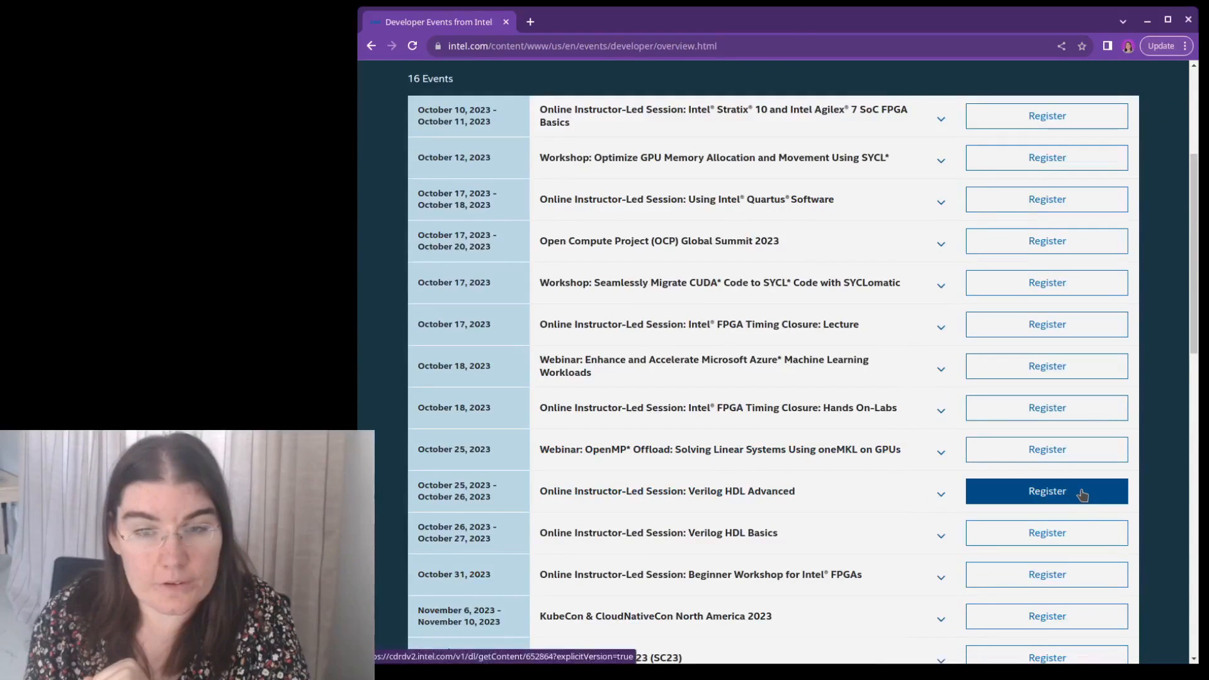
{"action": "left_click", "coordinate": [1046, 491]}
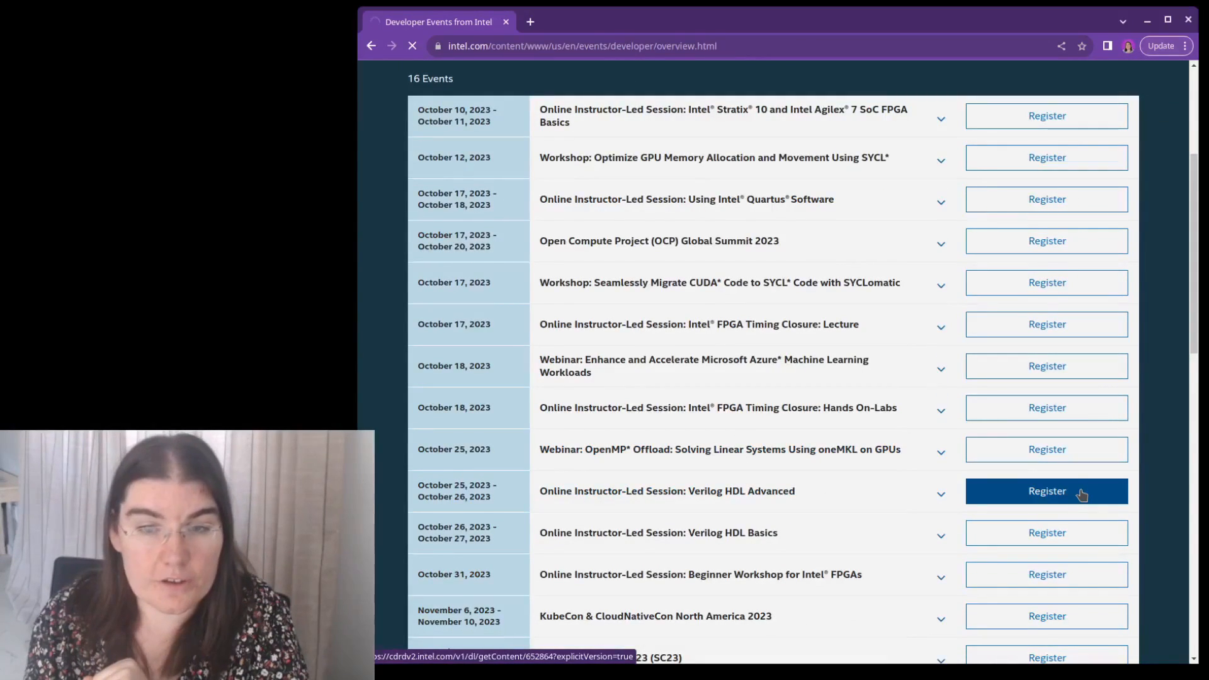
- Join the October 25 & 26 waiting list and return to All Intel Developer Training
{"action": "left_click", "coordinate": [1045, 492]}
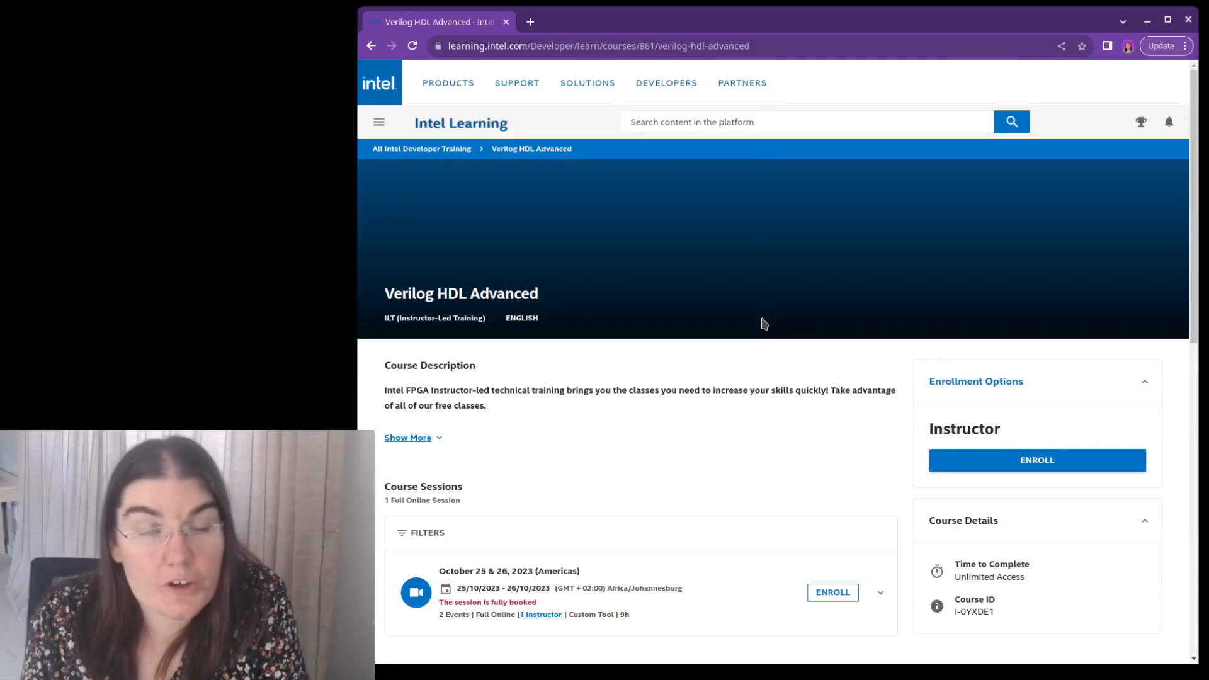
{"action": "mouse_move", "coordinate": [717, 415]}
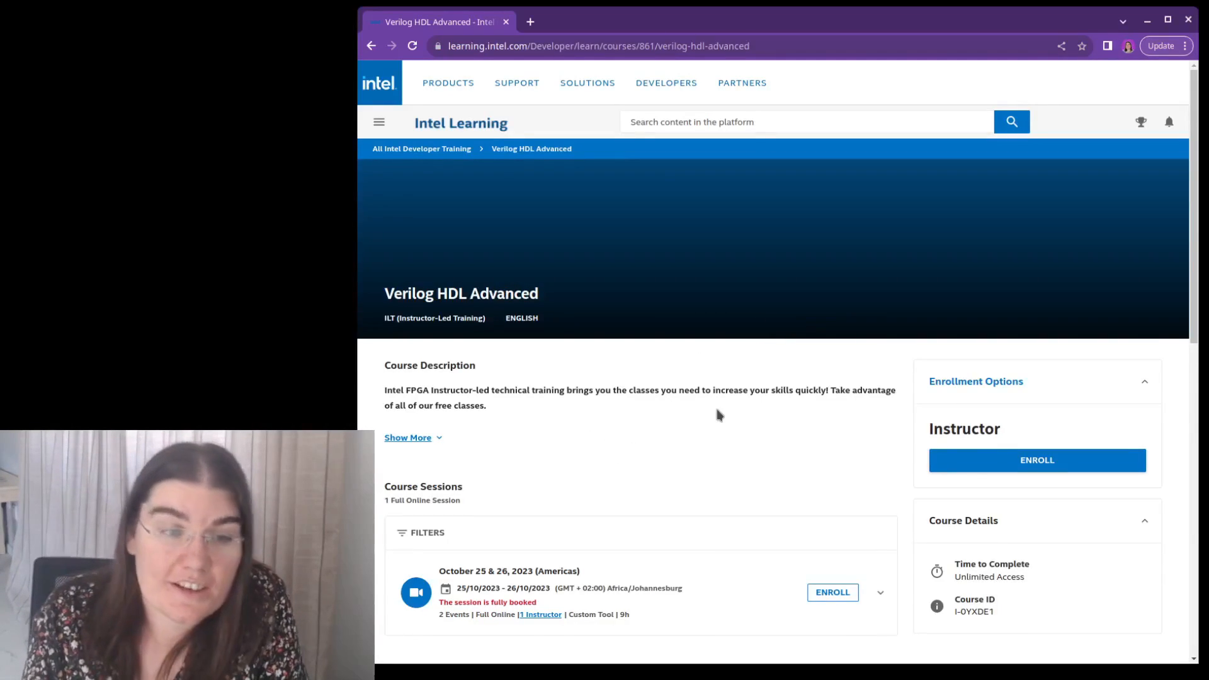
{"action": "scroll", "scroll_direction": "down", "scroll_amount": 3}
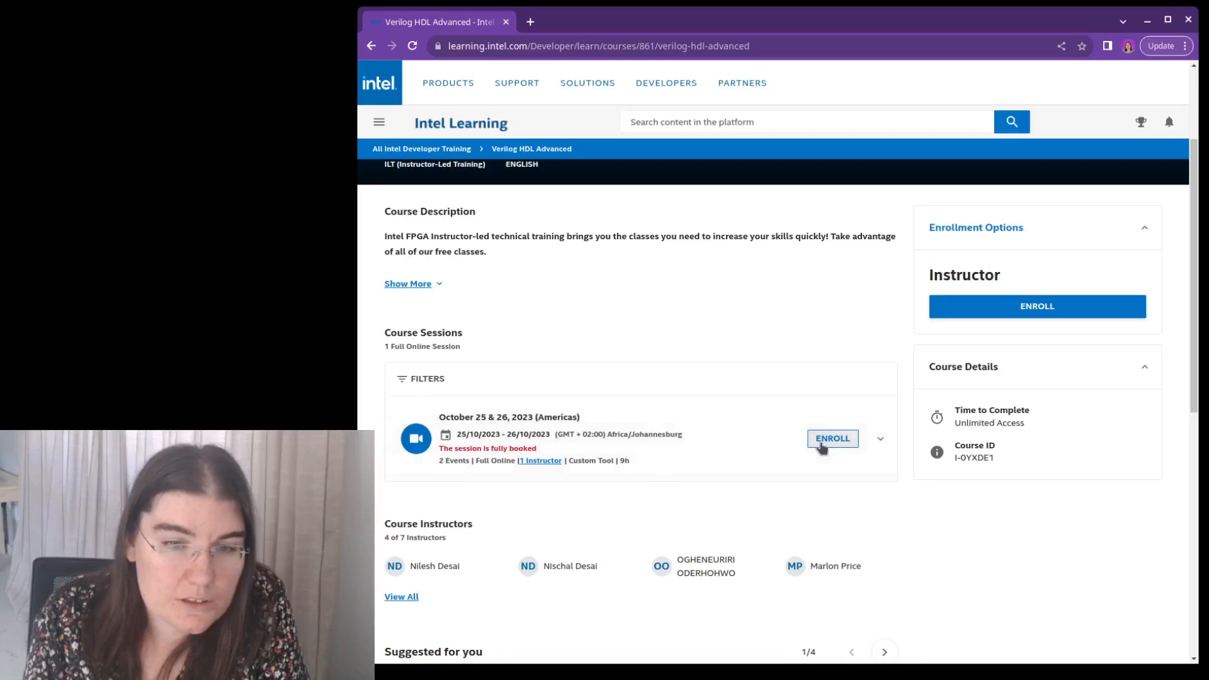
{"action": "left_click", "coordinate": [832, 439]}
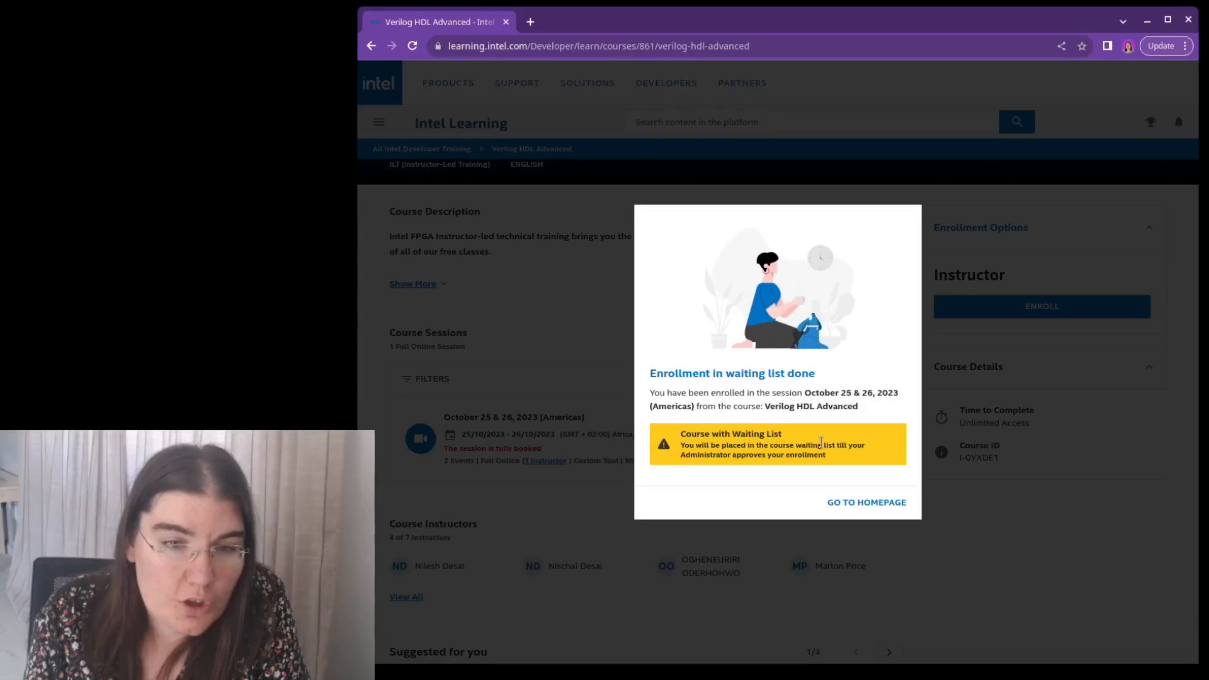
{"action": "left_click", "coordinate": [372, 45]}
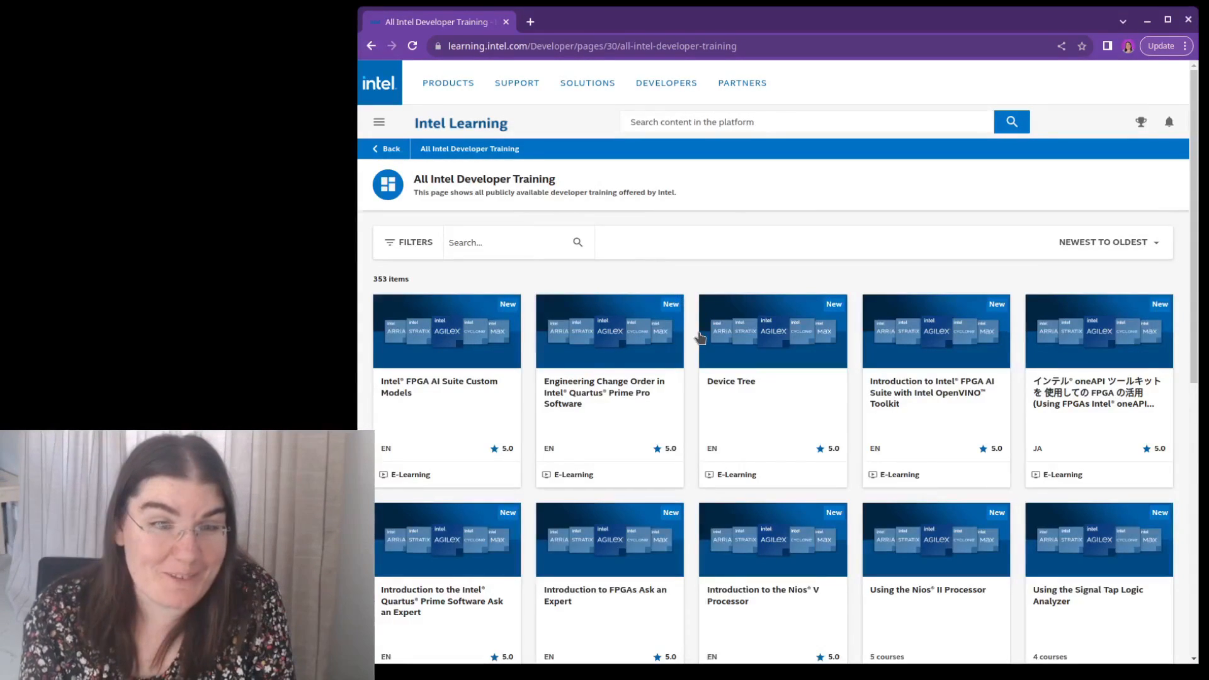
- Enroll in Introduction to FPGAs Ask an Expert and play its one-hour video
{"action": "scroll", "scroll_direction": "down", "scroll_amount": 3}
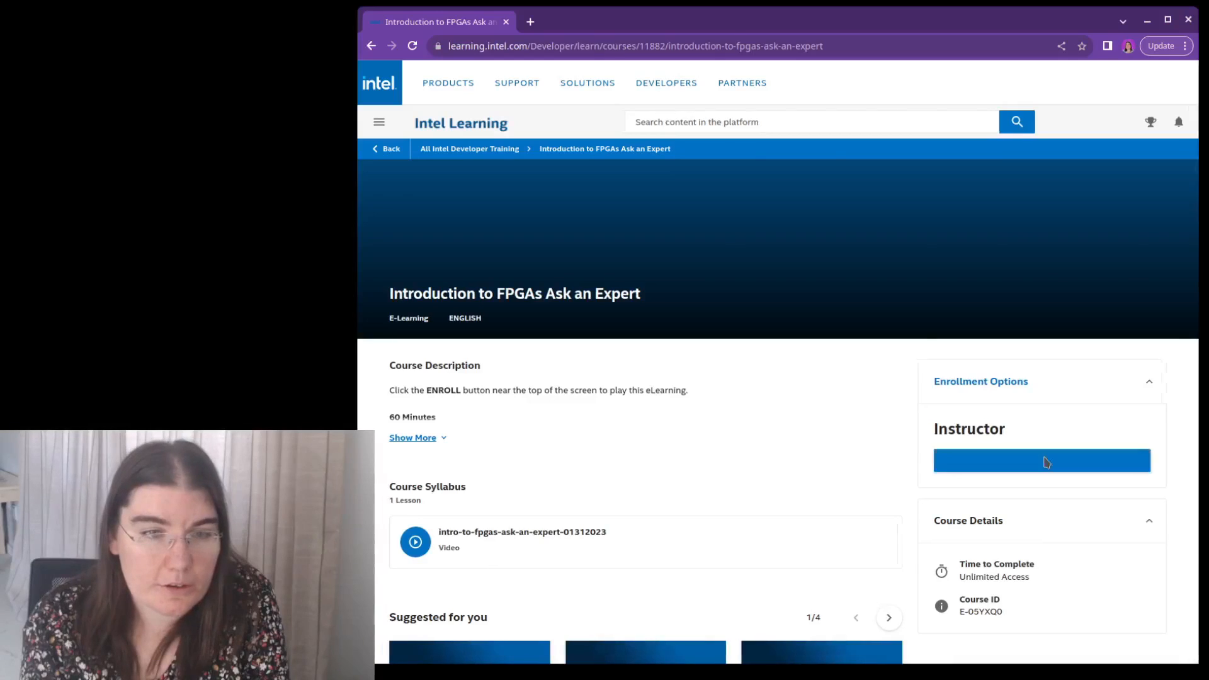
{"action": "left_click", "coordinate": [1040, 460]}
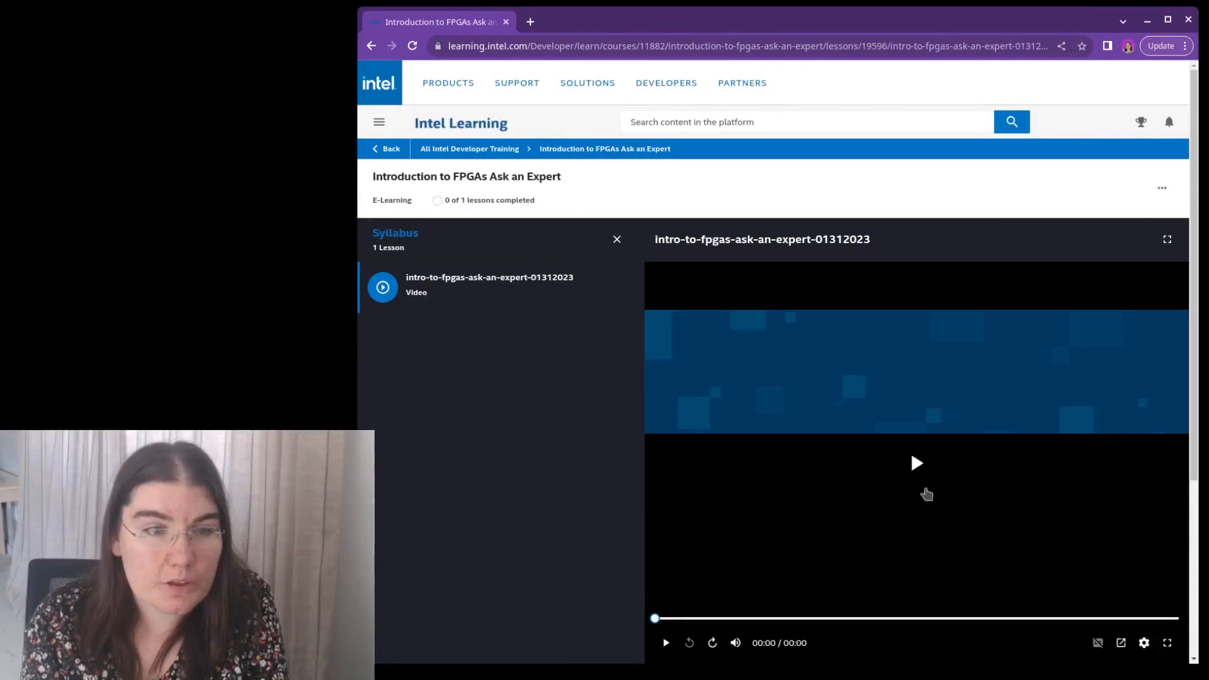
{"action": "left_click", "coordinate": [916, 463]}
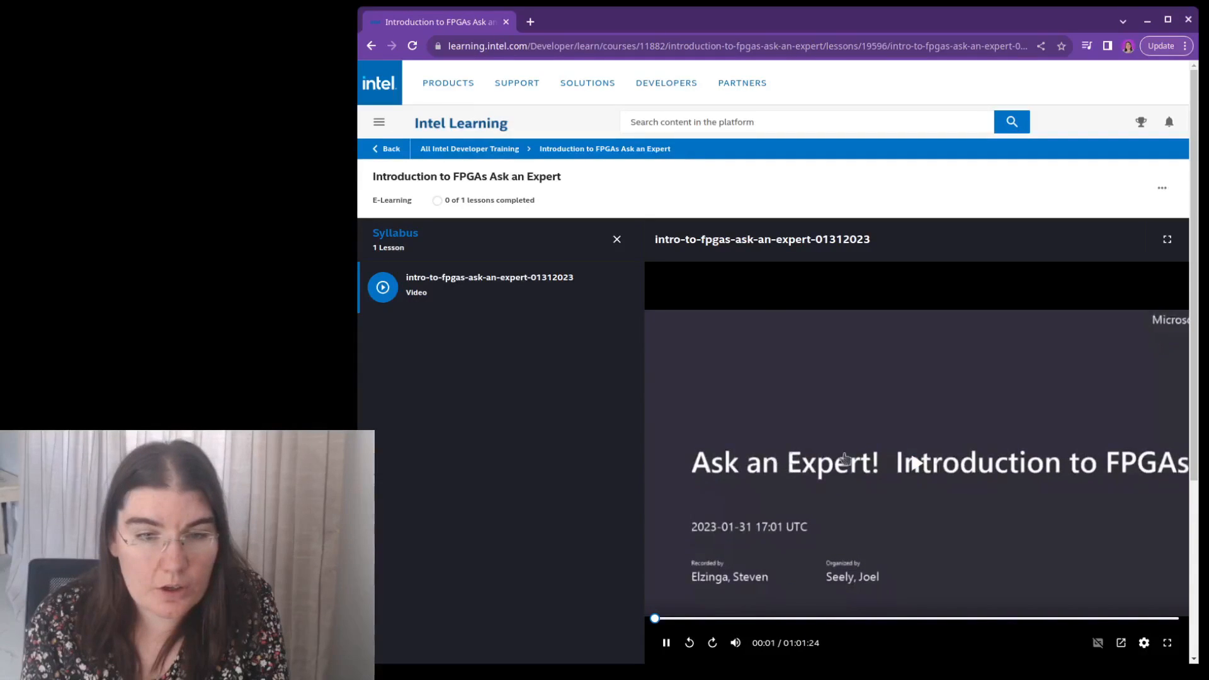